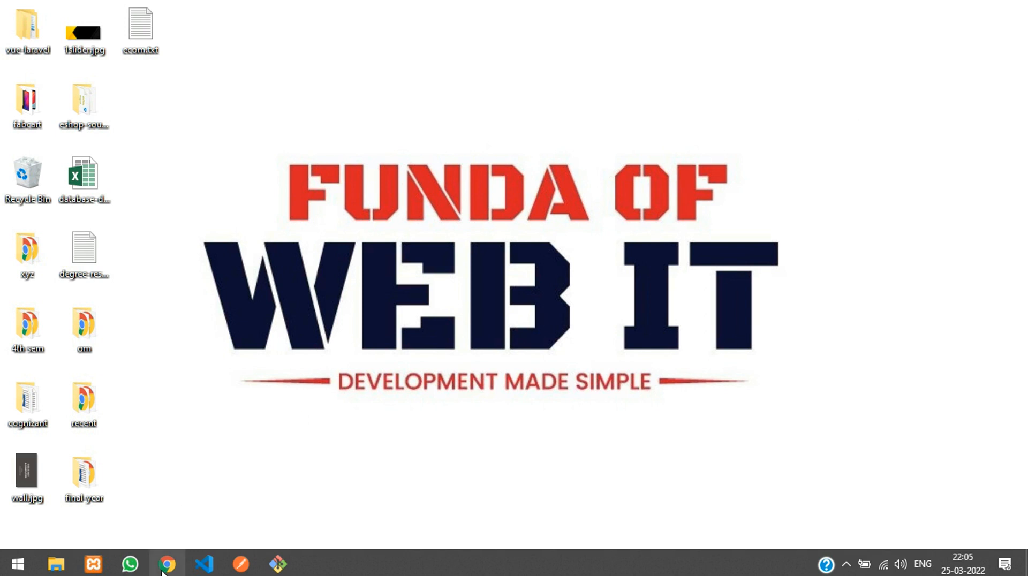
Bring up Chrome showing the Laravel v9.5.1 welcome page at localhost:8000.
{"action": "left_click", "coordinate": [166, 564]}
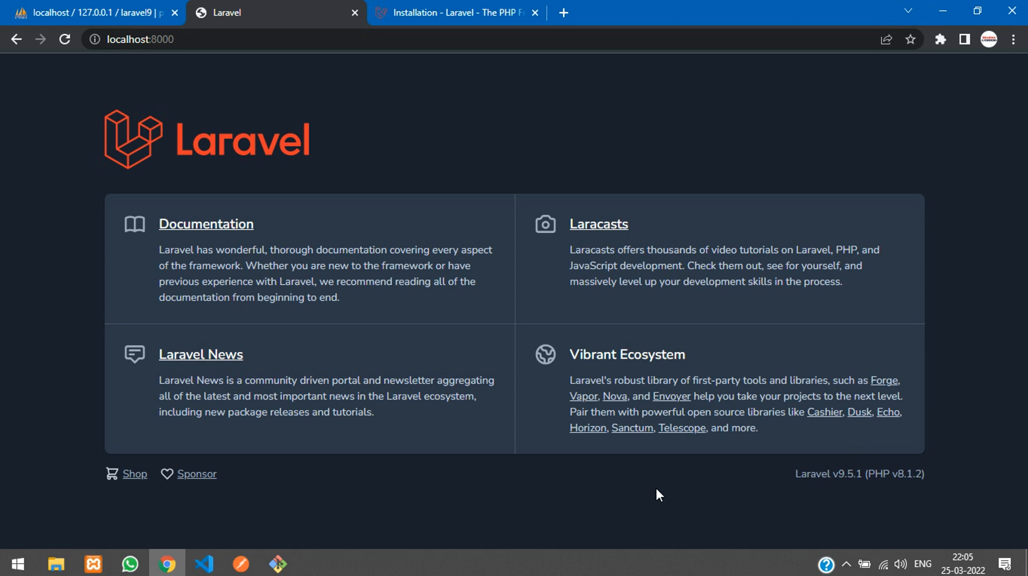
{"action": "mouse_move", "coordinate": [587, 496]}
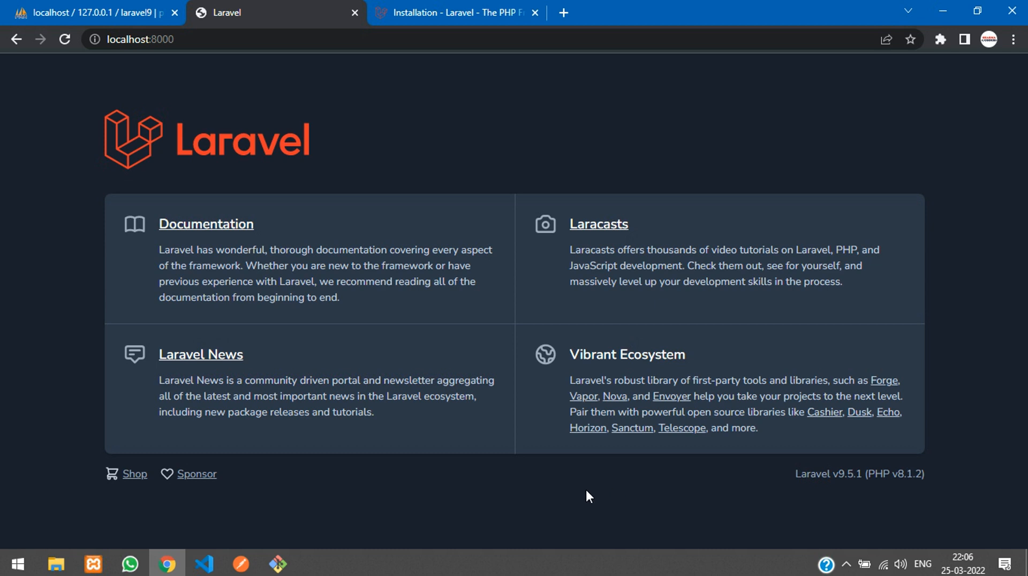
Check the laravel/framework version in composer.json, close it, and open a new terminal.
{"action": "left_click", "coordinate": [204, 564]}
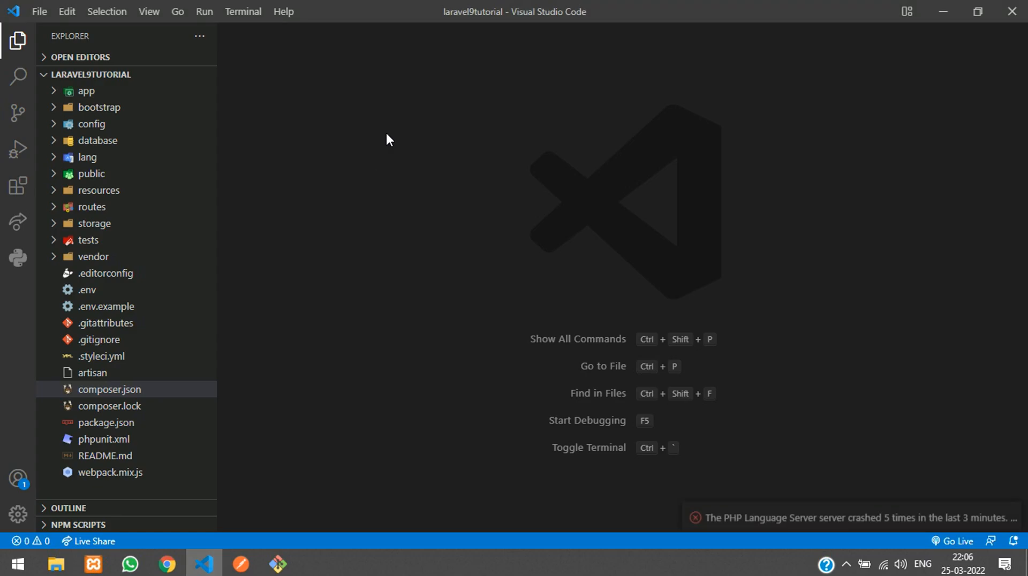
{"action": "mouse_move", "coordinate": [148, 396]}
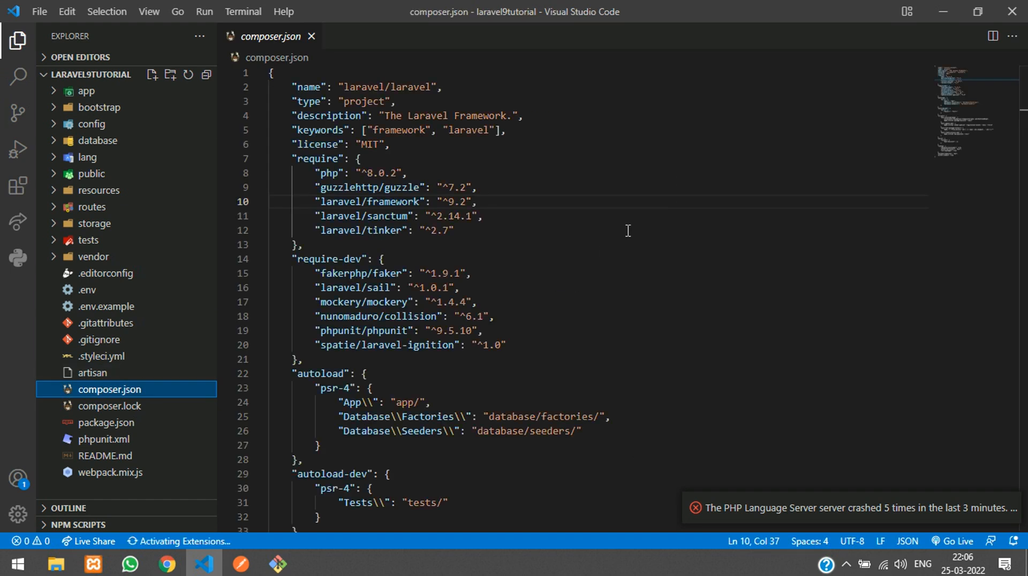
{"action": "double_click", "coordinate": [394, 201]}
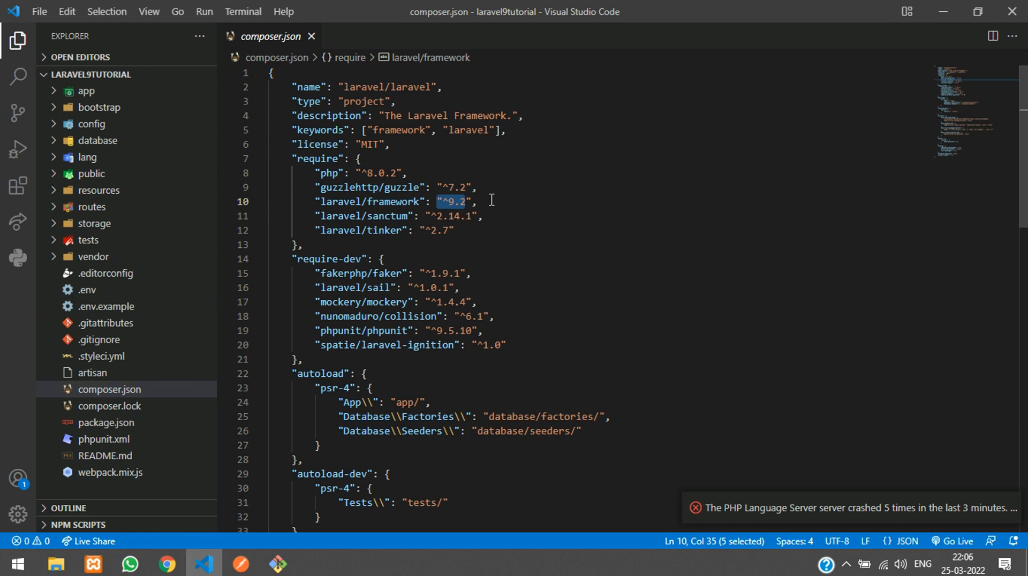
{"action": "left_click", "coordinate": [312, 36]}
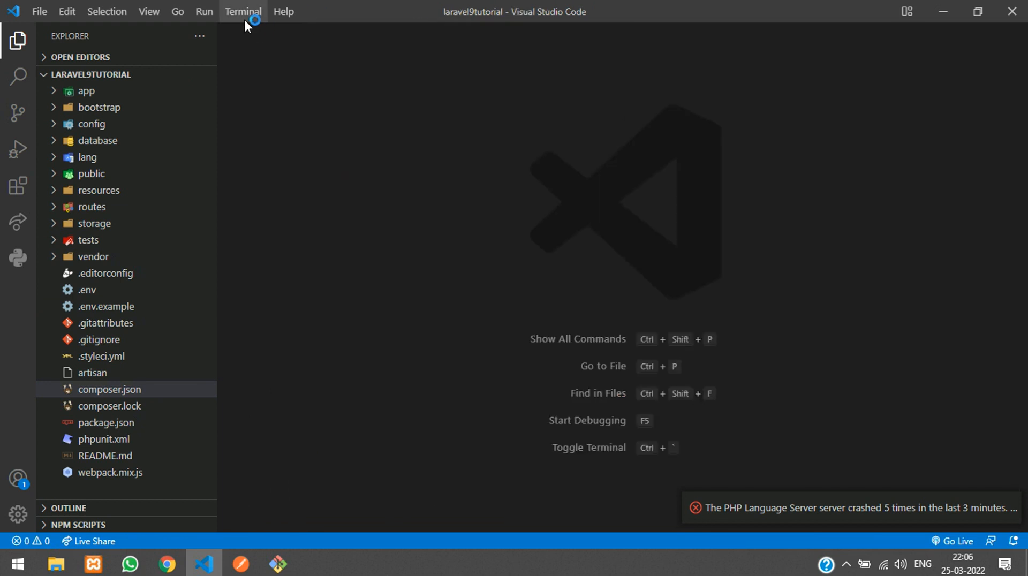
{"action": "left_click", "coordinate": [242, 11]}
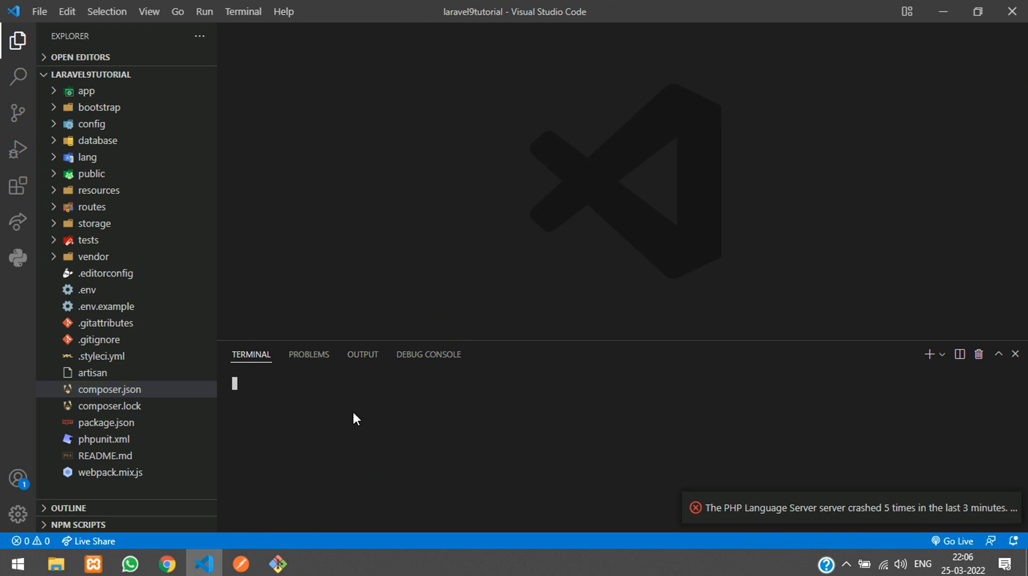
{"action": "mouse_move", "coordinate": [166, 564]}
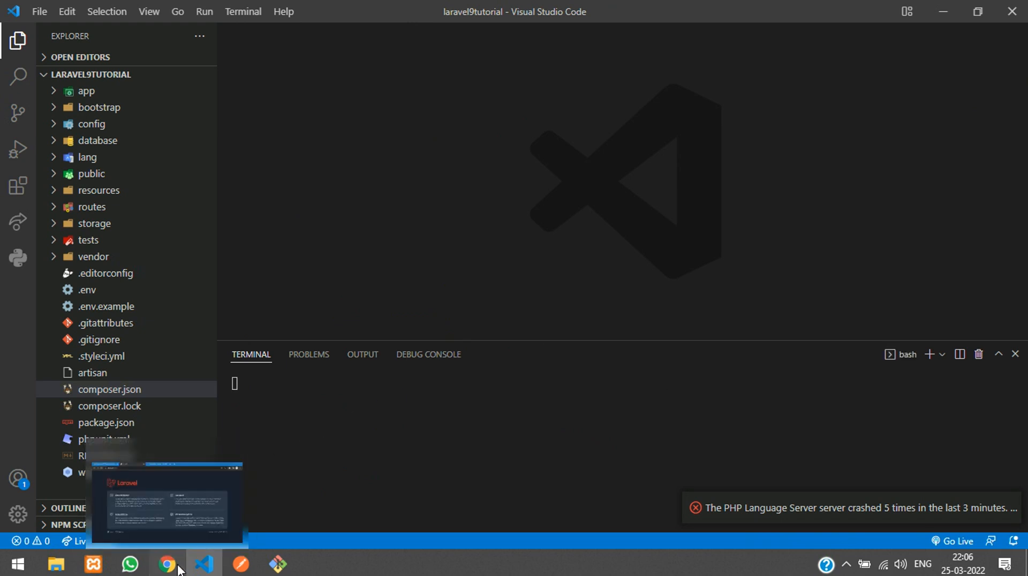
Search the Laravel docs for 'breeze' and open the Laravel Breeze starter kit section.
{"action": "left_click", "coordinate": [166, 564]}
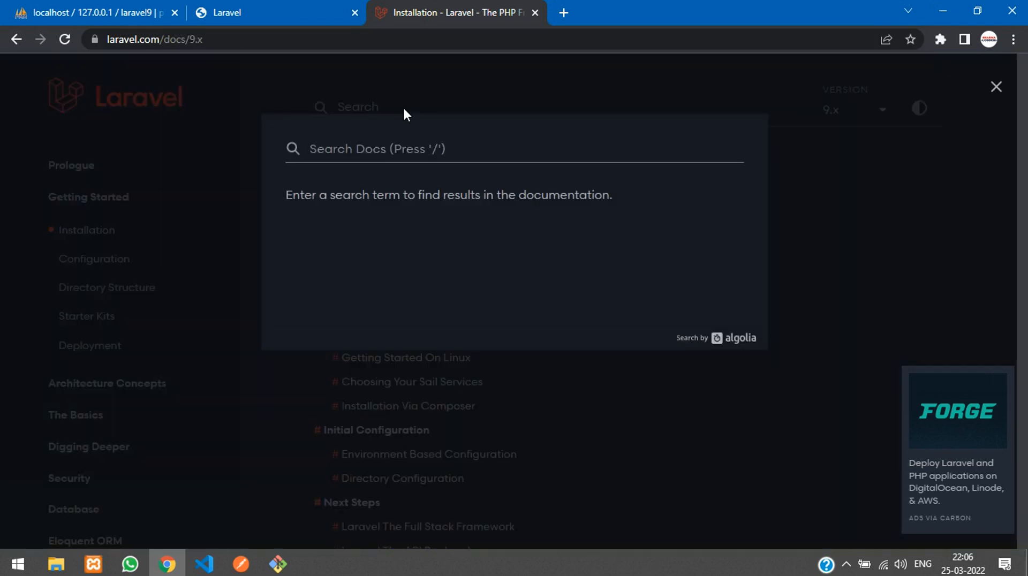
{"action": "type", "text": "bree"}
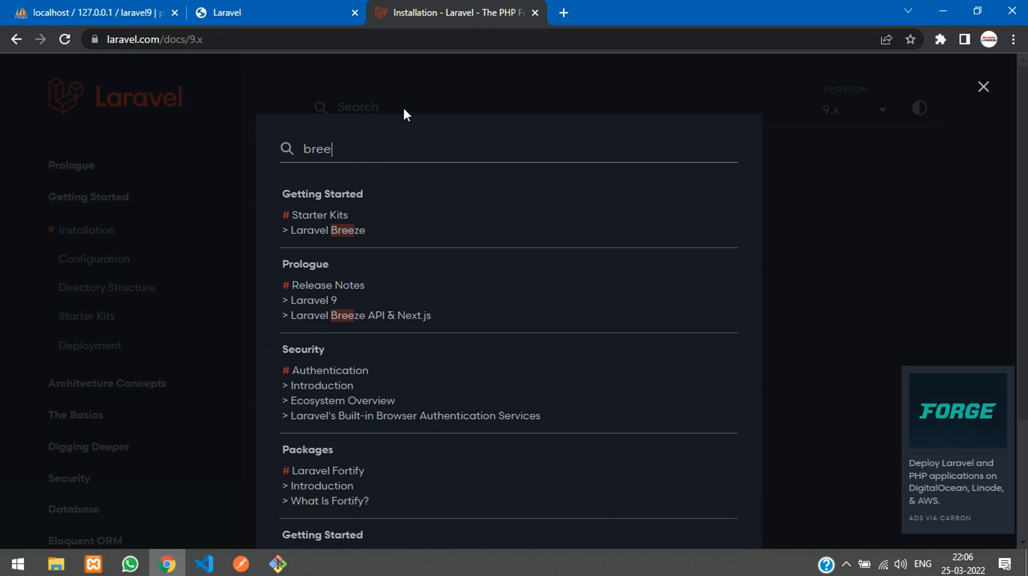
{"action": "type", "text": "ze"}
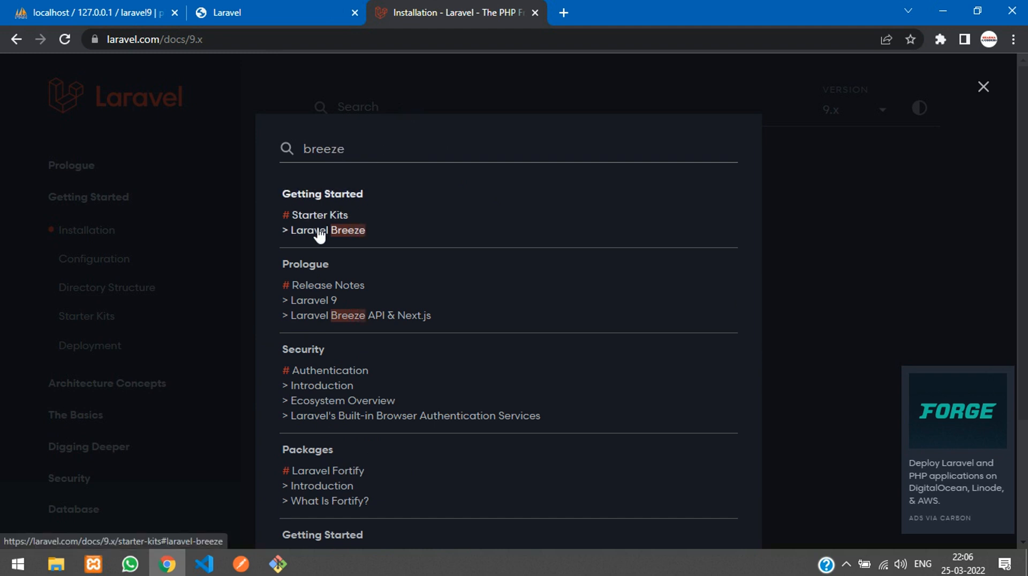
{"action": "mouse_move", "coordinate": [345, 236]}
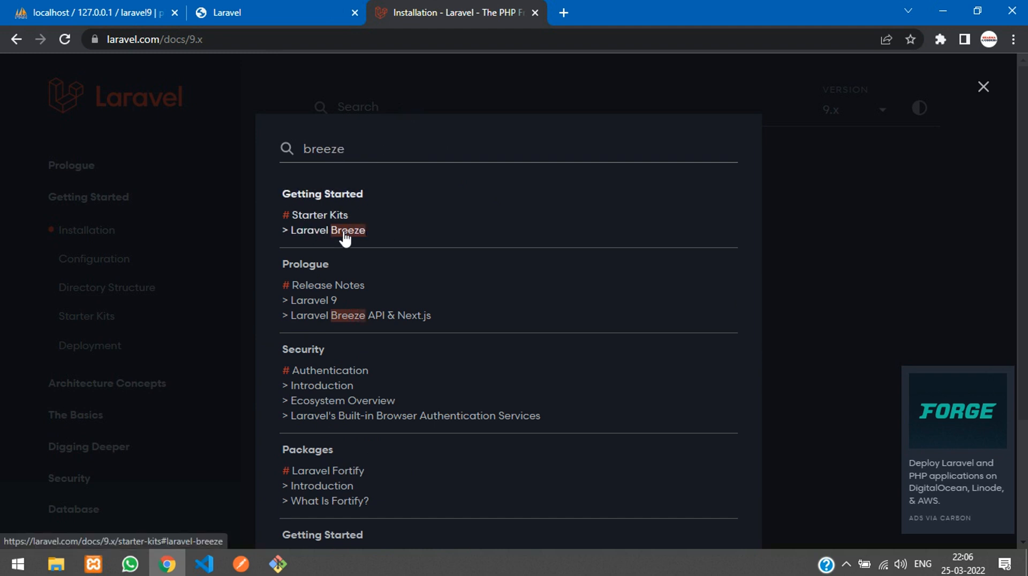
{"action": "left_click", "coordinate": [330, 230]}
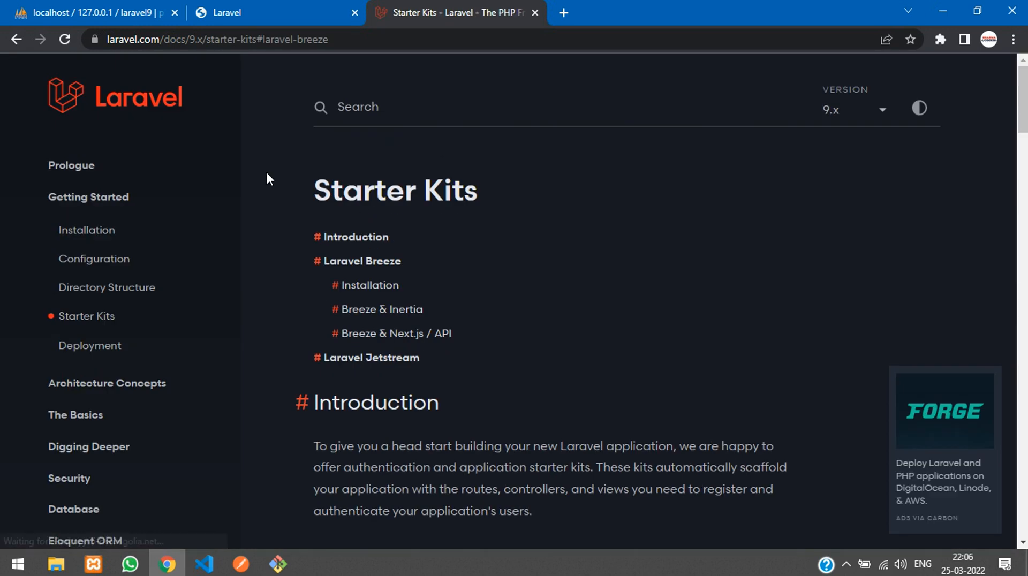
Scroll to Breeze Installation and bring up copy options for the composer require command.
{"action": "scroll", "scroll_direction": "down", "scroll_amount": 3}
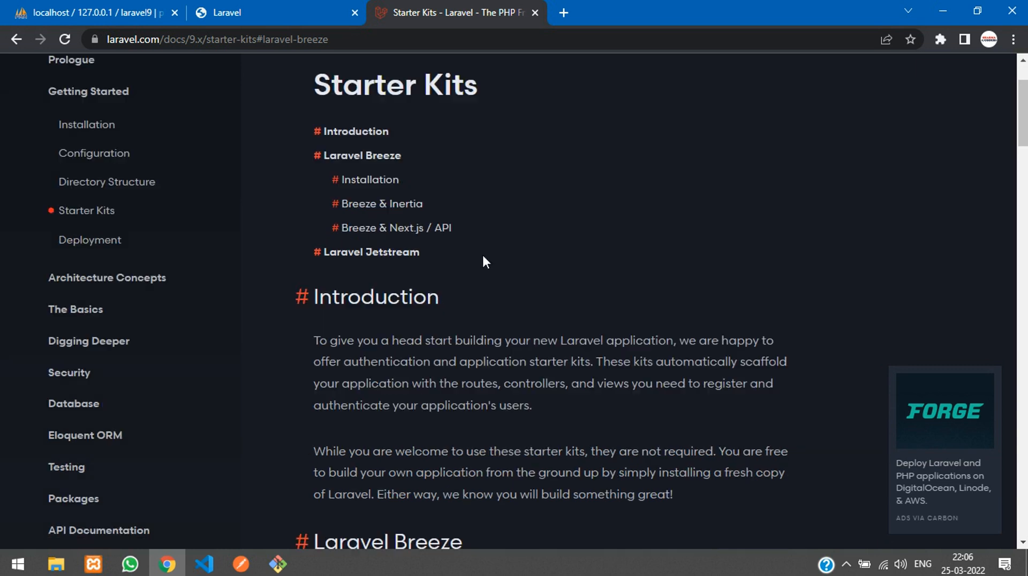
{"action": "scroll", "scroll_direction": "down", "scroll_amount": 3}
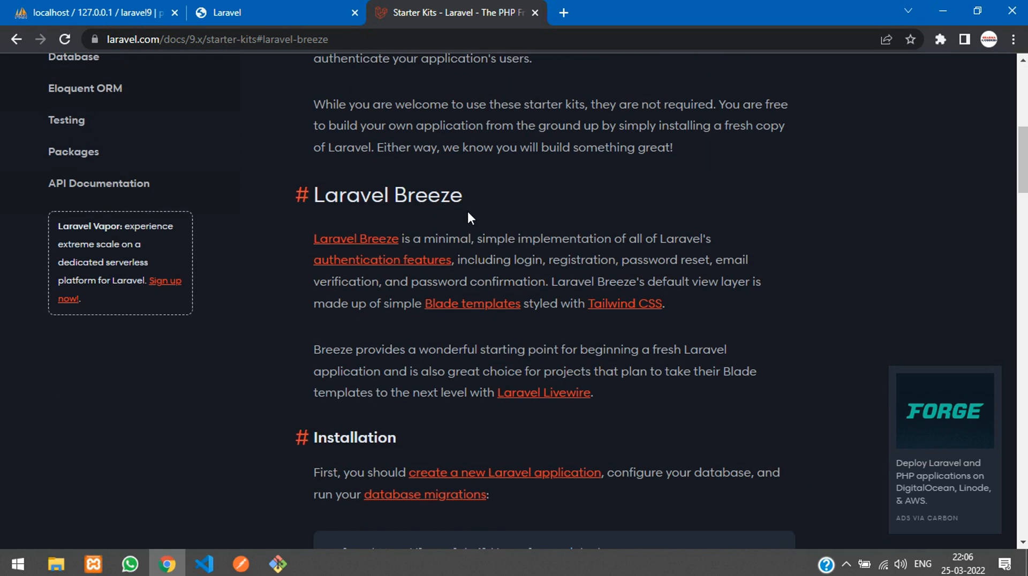
{"action": "scroll", "scroll_direction": "down", "scroll_amount": 3}
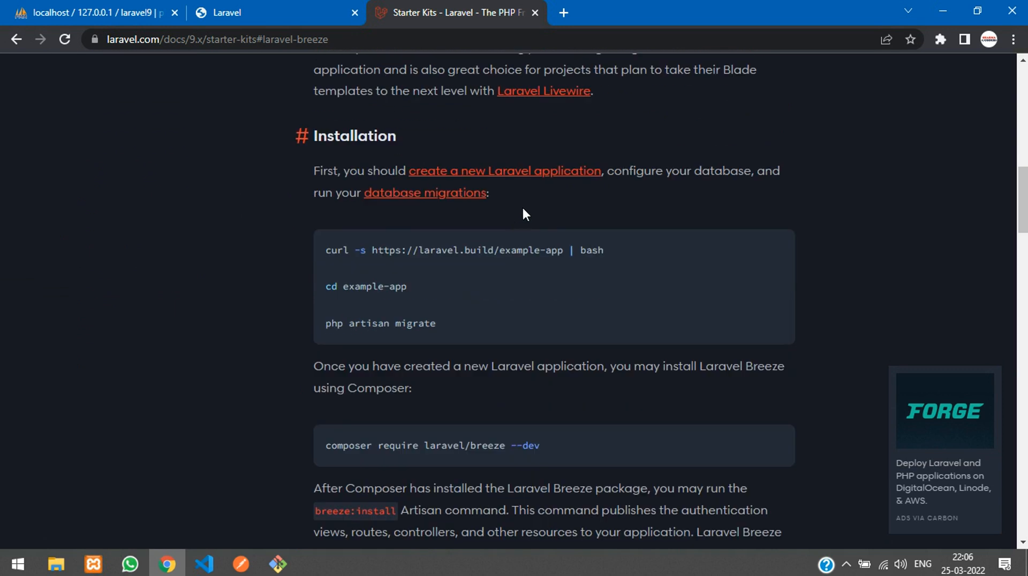
{"action": "scroll", "scroll_direction": "down", "scroll_amount": 3}
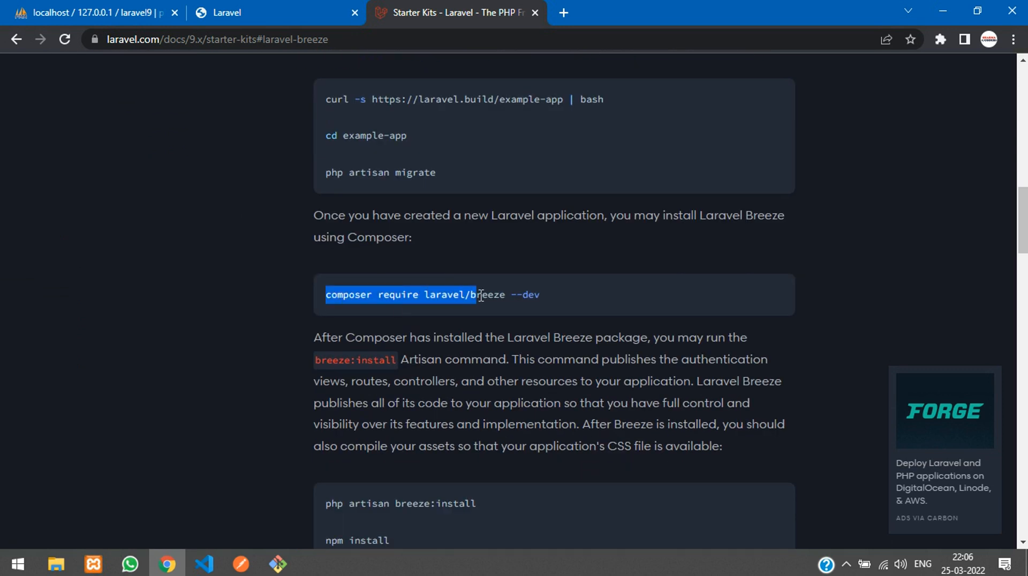
{"action": "right_click", "coordinate": [479, 295]}
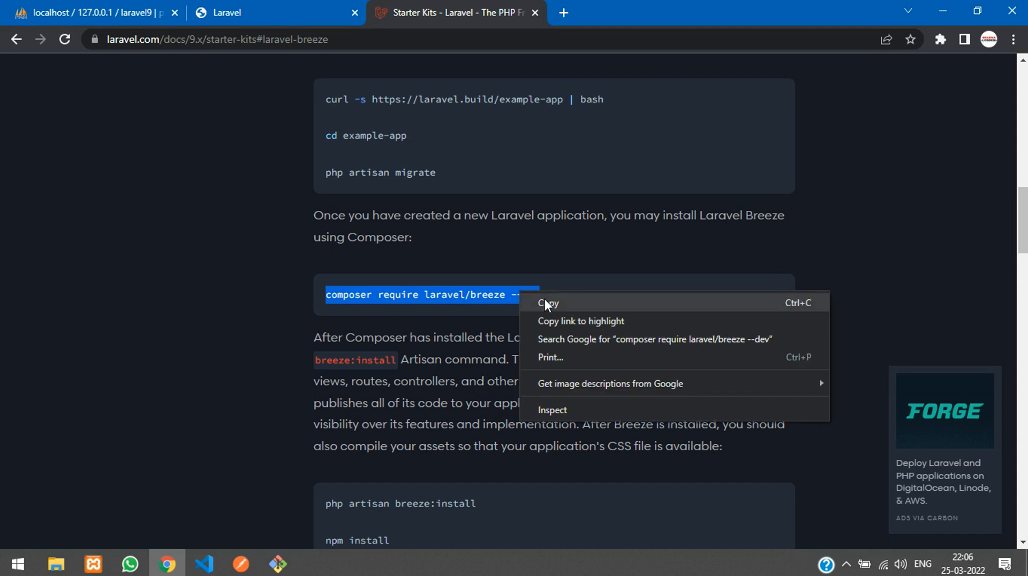
Run composer require laravel/breeze --dev in the terminal and let v1.8.2 install.
{"action": "left_click", "coordinate": [204, 564]}
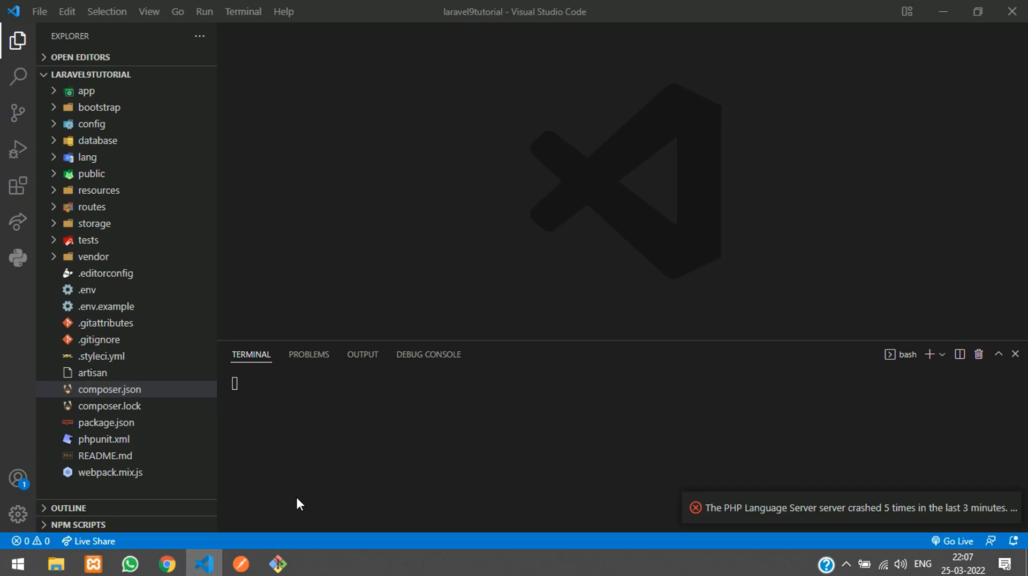
{"action": "type", "text": "composer require laravel/breeze --dev"}
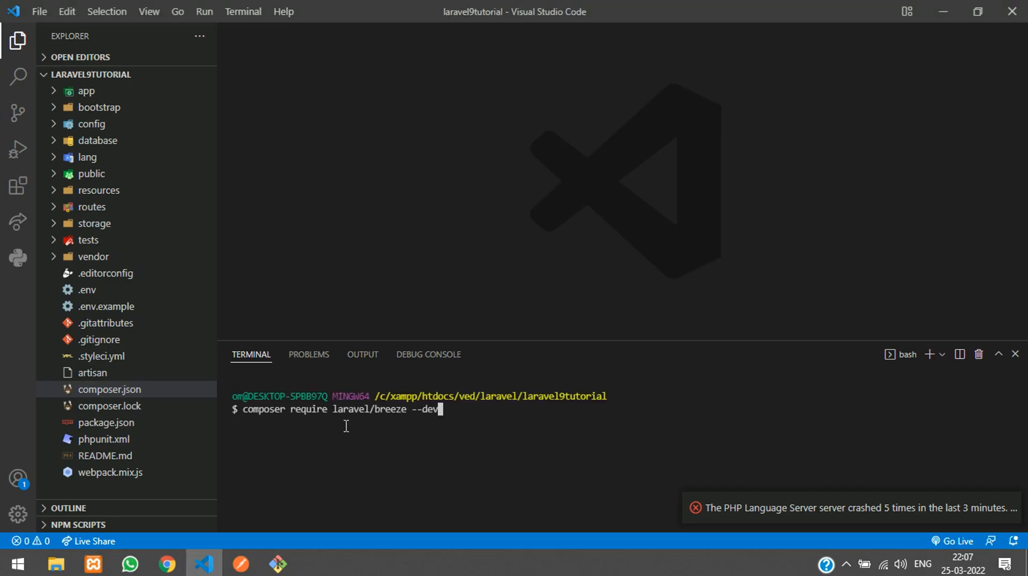
{"action": "mouse_move", "coordinate": [553, 412]}
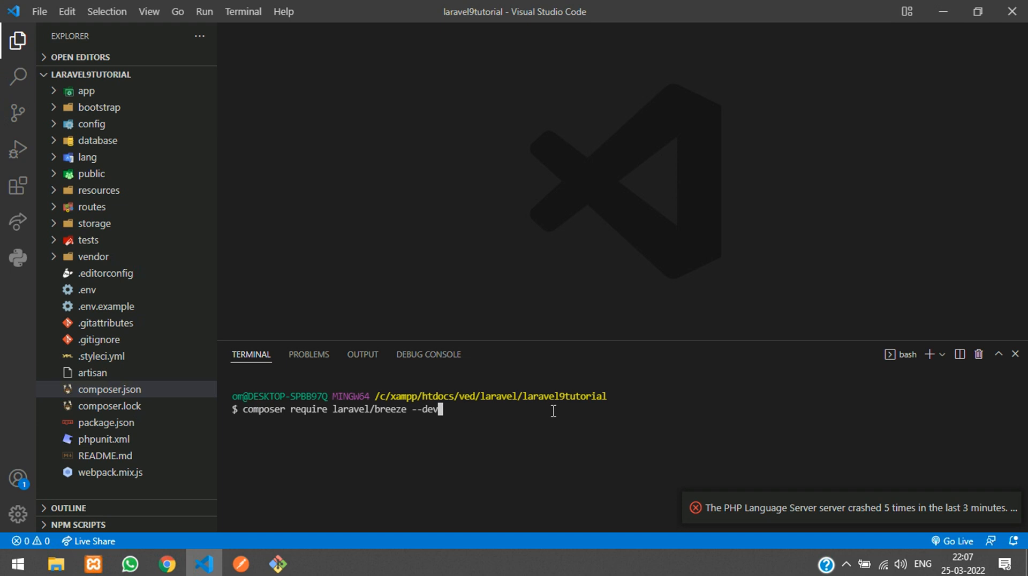
{"action": "key", "text": "Return"}
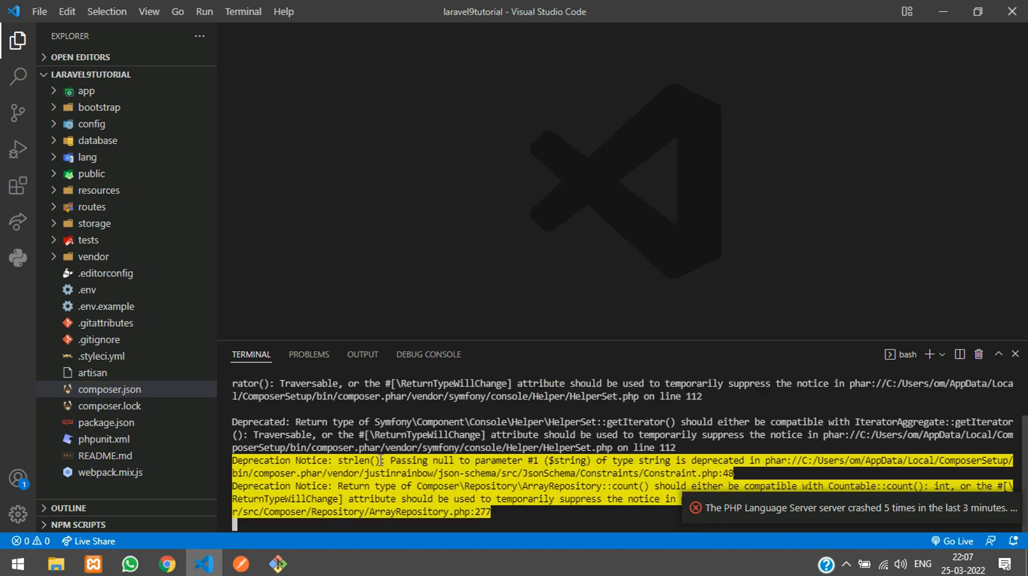
{"action": "scroll", "scroll_direction": "down", "scroll_amount": 3}
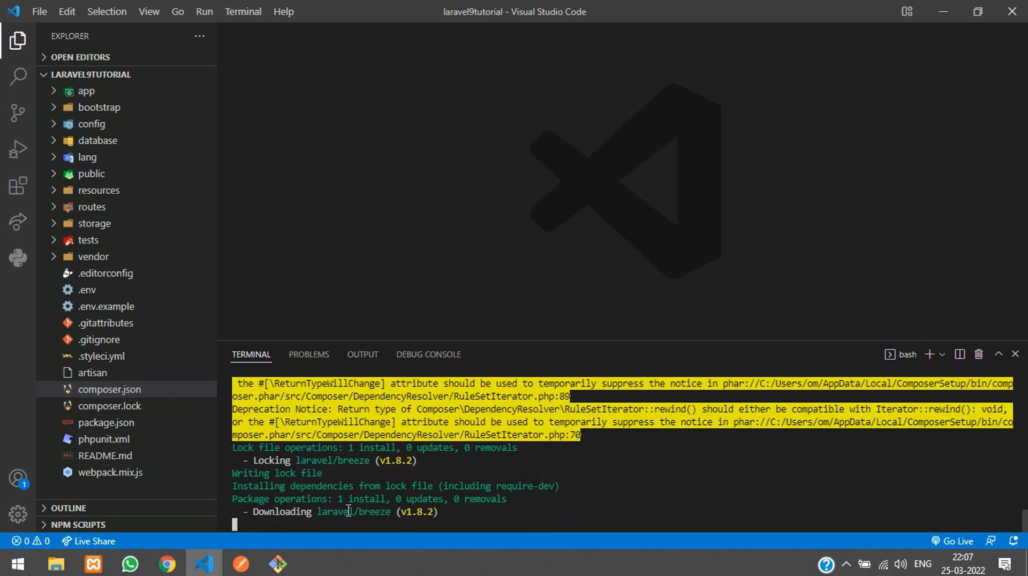
{"action": "mouse_move", "coordinate": [532, 511]}
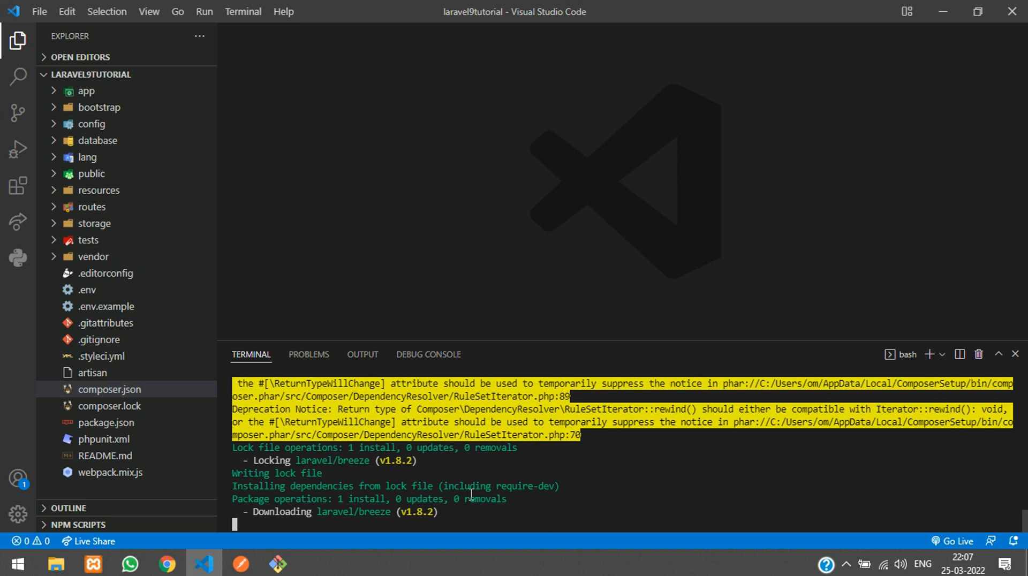
{"action": "scroll", "scroll_direction": "down", "scroll_amount": 3}
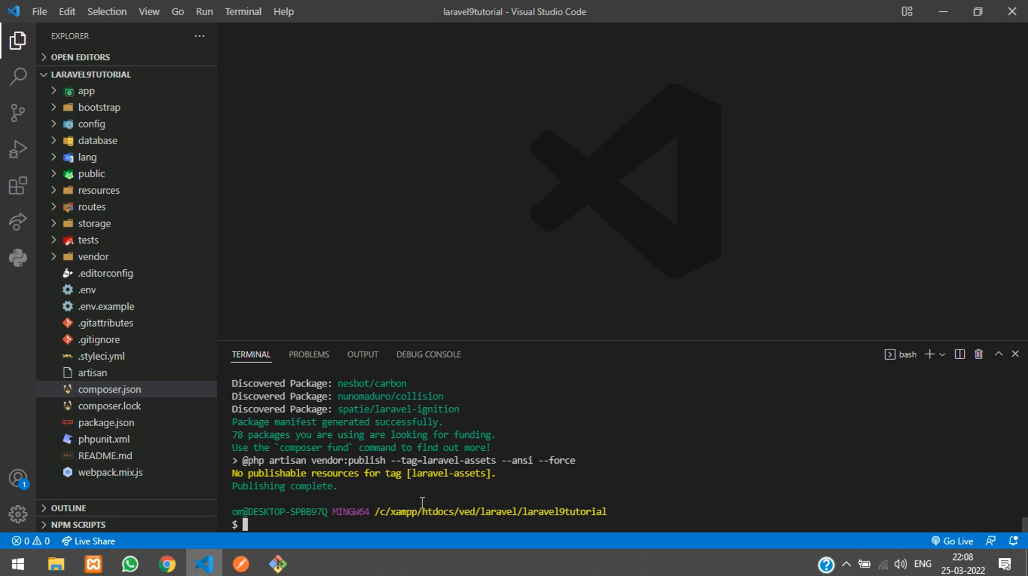
{"action": "mouse_move", "coordinate": [166, 564]}
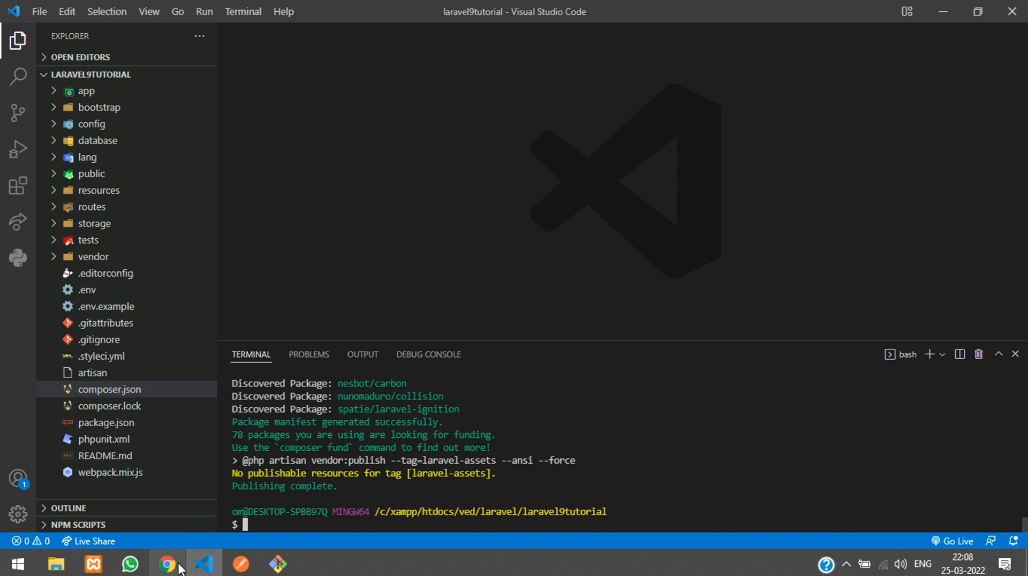
Copy the php artisan breeze:install command from the Breeze installation section.
{"action": "left_click", "coordinate": [167, 564]}
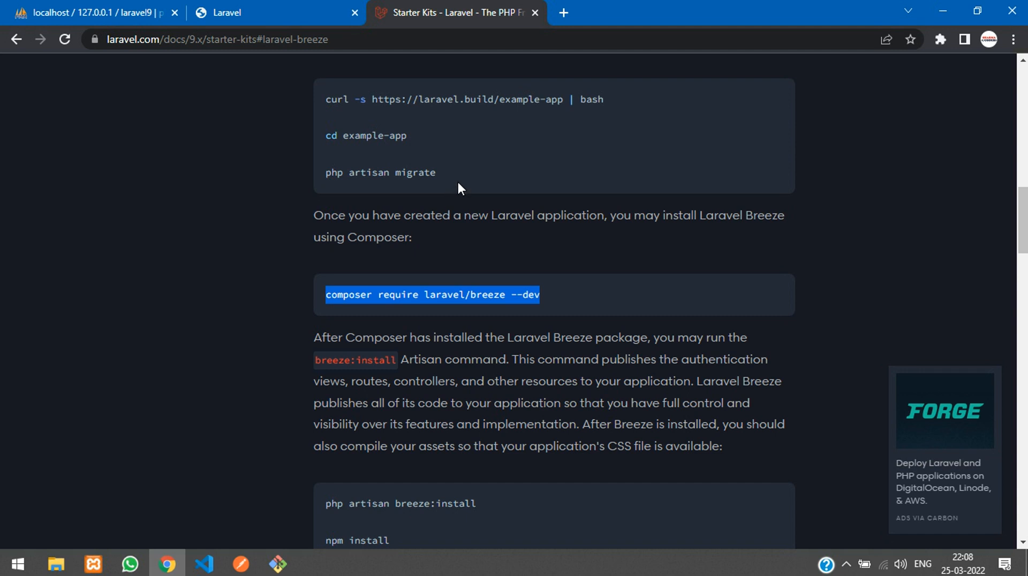
{"action": "scroll", "scroll_direction": "down", "scroll_amount": 3}
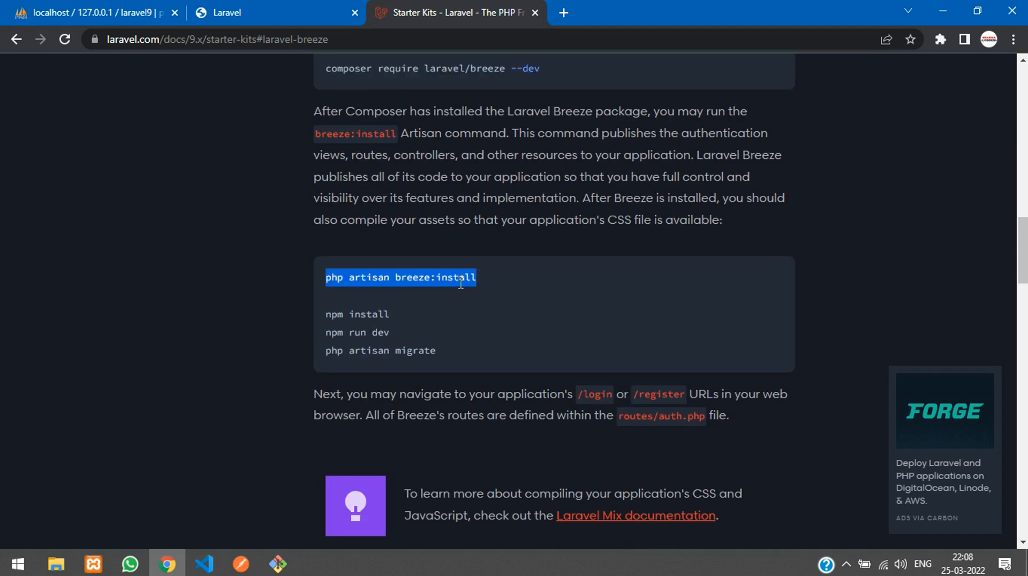
{"action": "mouse_move", "coordinate": [421, 277]}
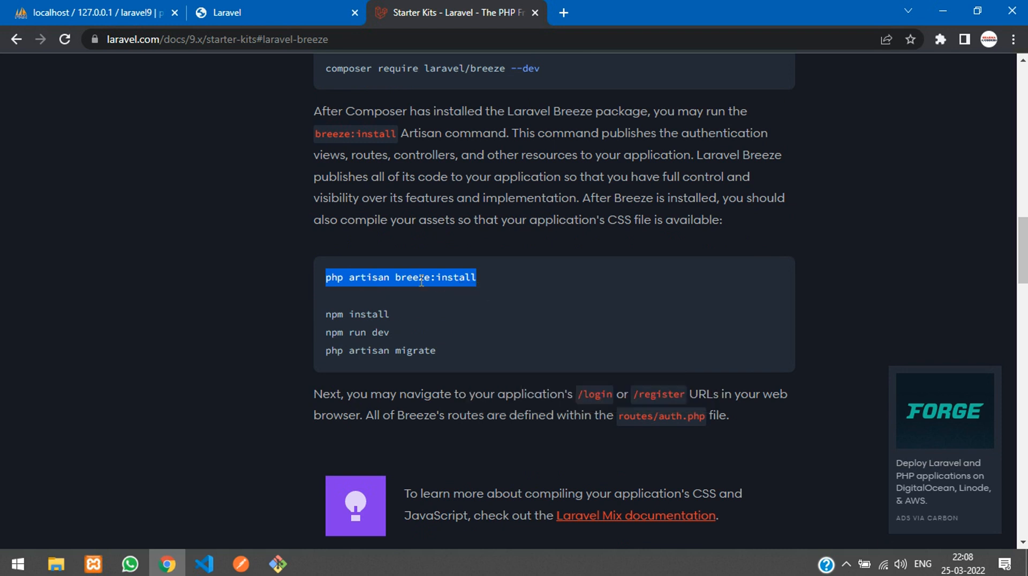
{"action": "left_click", "coordinate": [204, 564]}
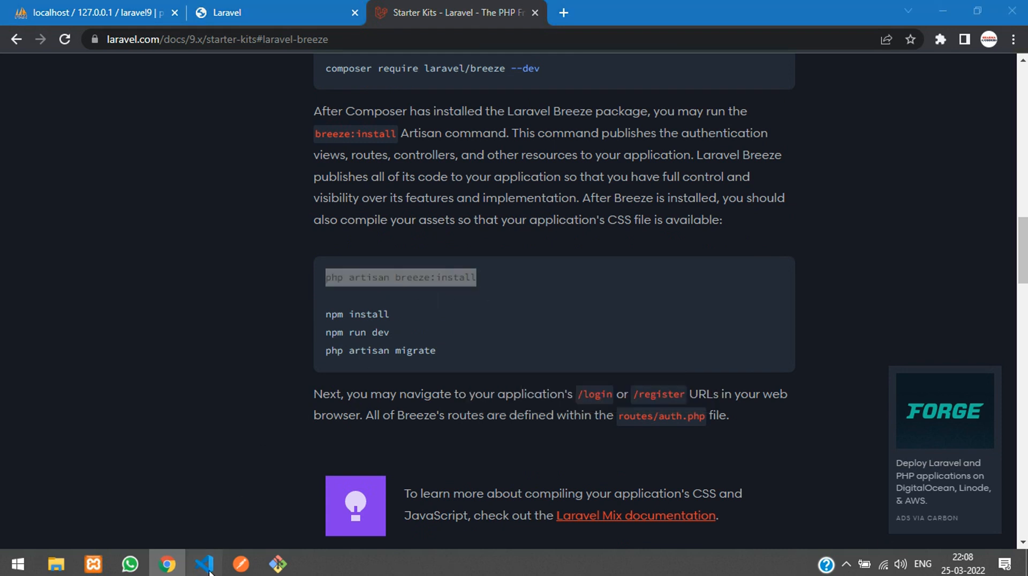
Run php artisan breeze:install in the terminal, then copy npm install from the docs.
{"action": "left_click", "coordinate": [204, 564]}
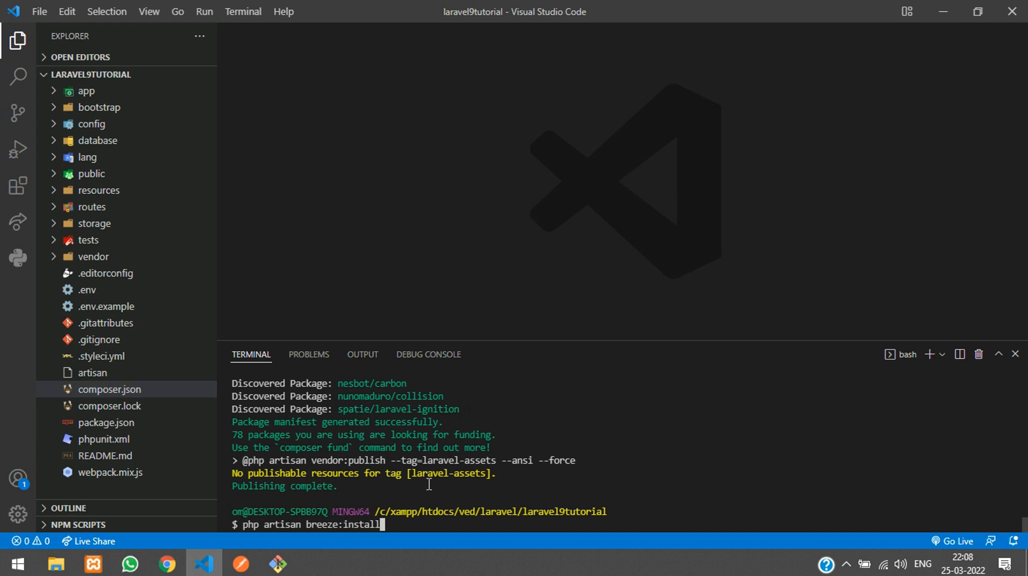
{"action": "key", "text": "Return"}
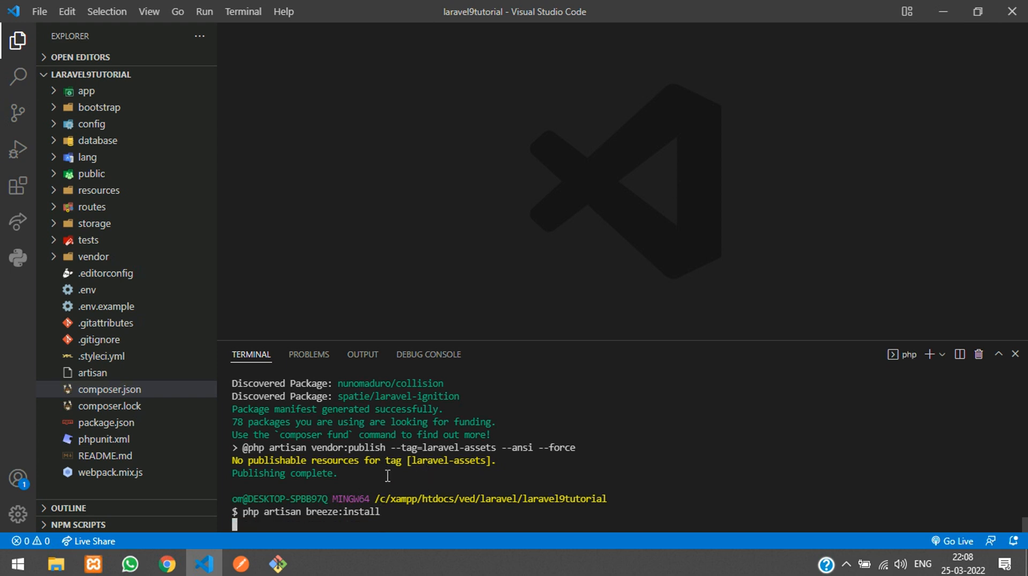
{"action": "key", "text": "Return"}
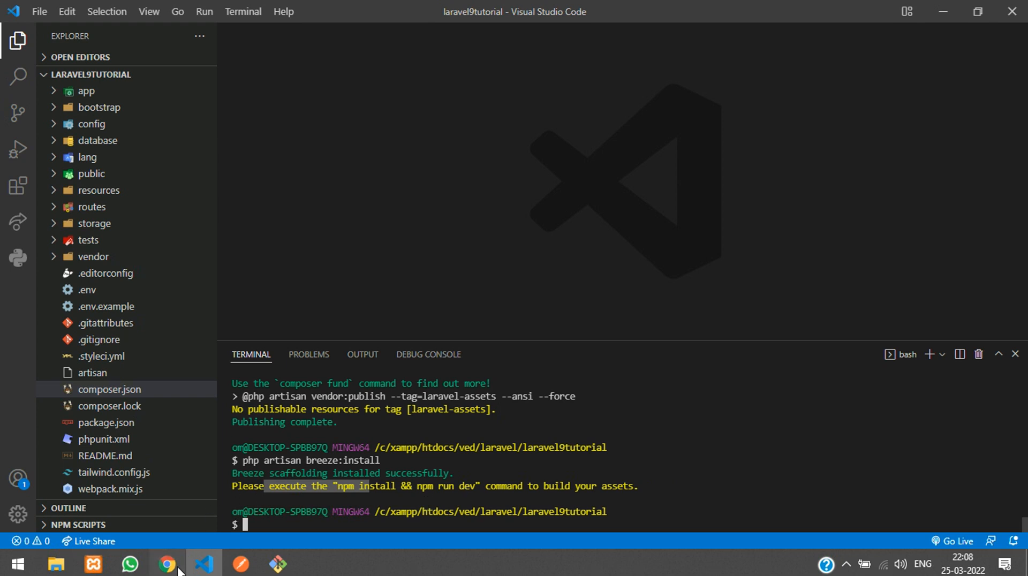
{"action": "left_click", "coordinate": [167, 564]}
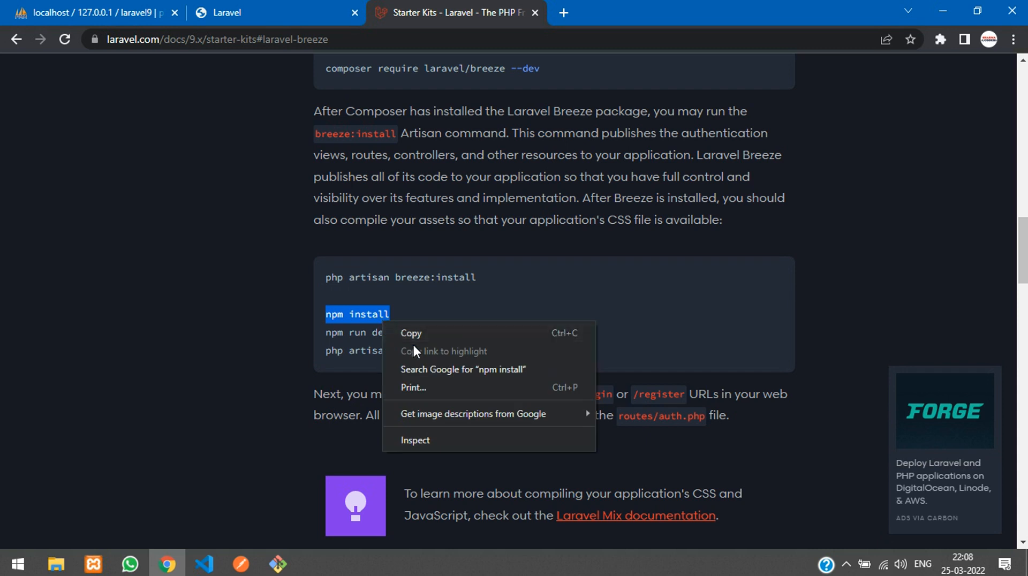
{"action": "left_click", "coordinate": [204, 564]}
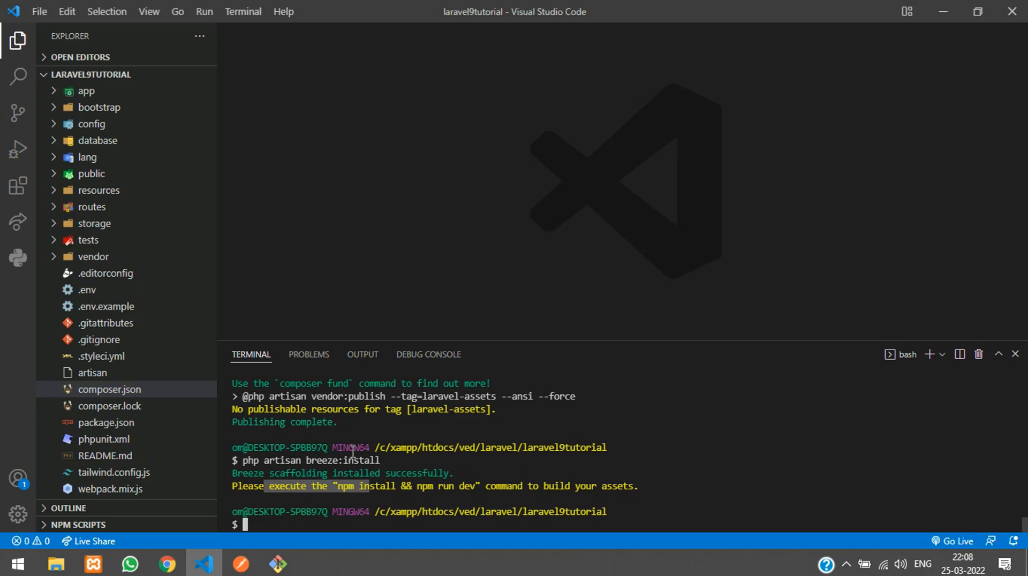
Run npm install, adding 789 packages, and look at the new node_modules folder.
{"action": "type", "text": "npm install"}
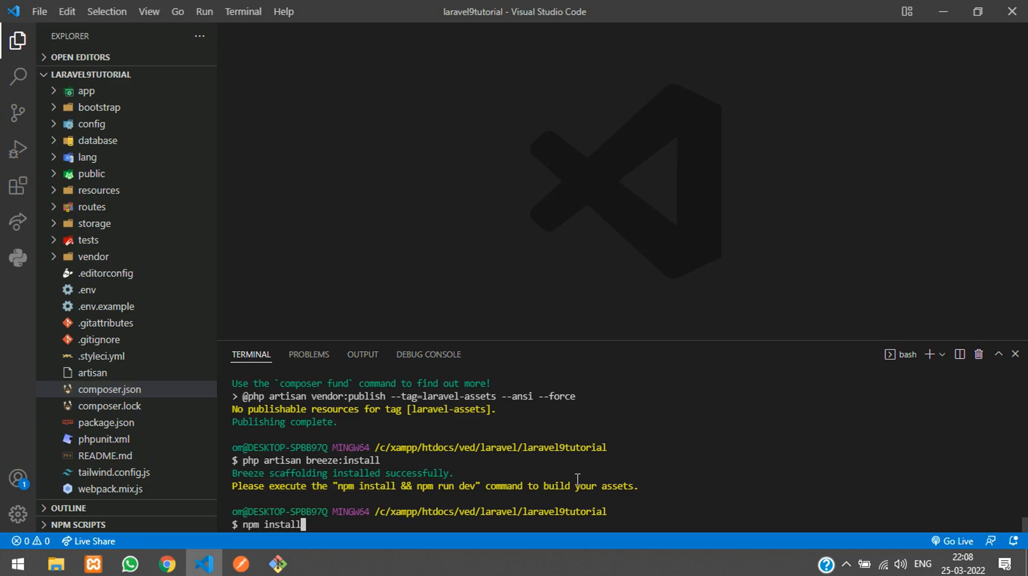
{"action": "key", "text": "Return"}
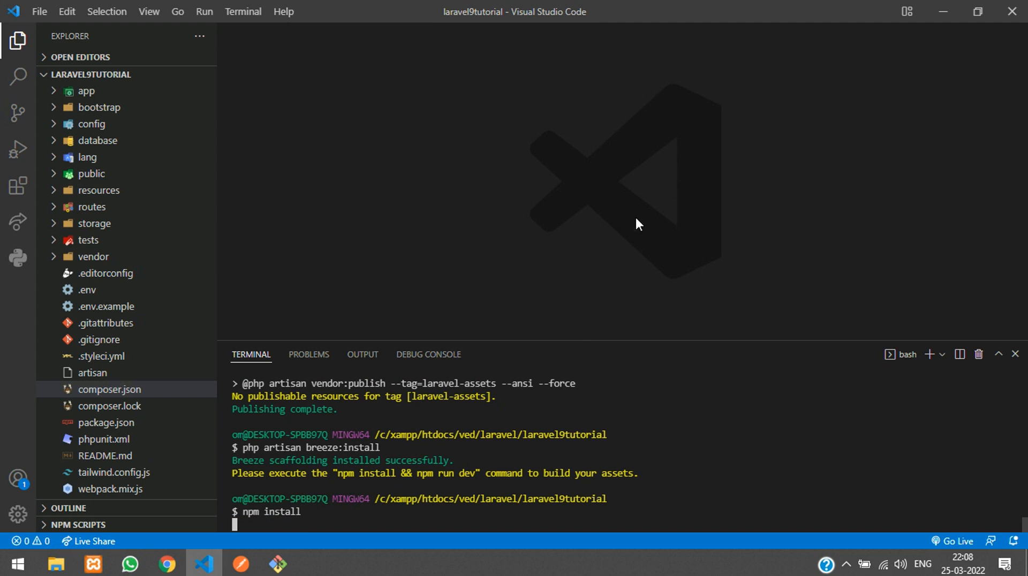
{"action": "mouse_move", "coordinate": [386, 493]}
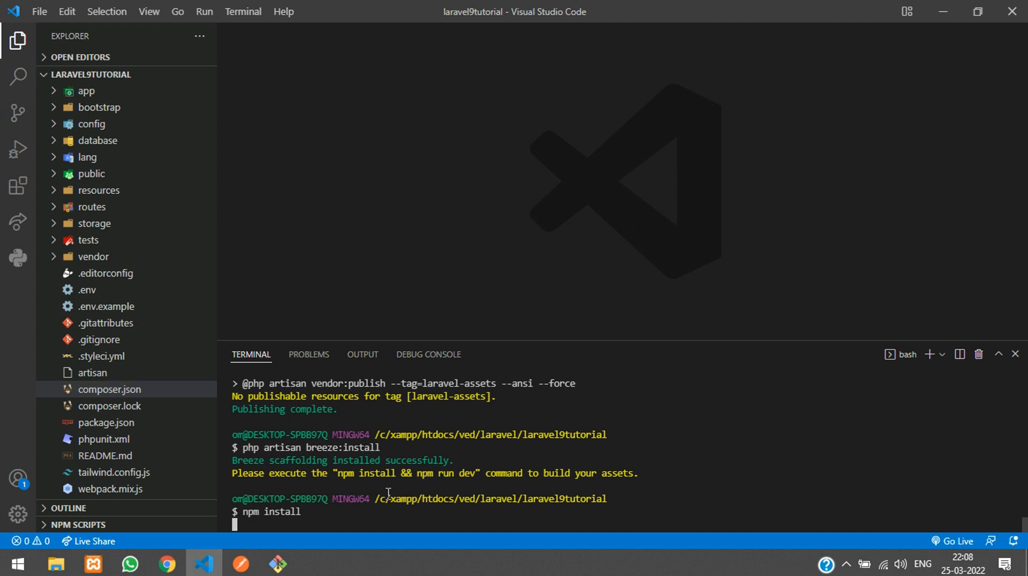
{"action": "mouse_move", "coordinate": [220, 388]}
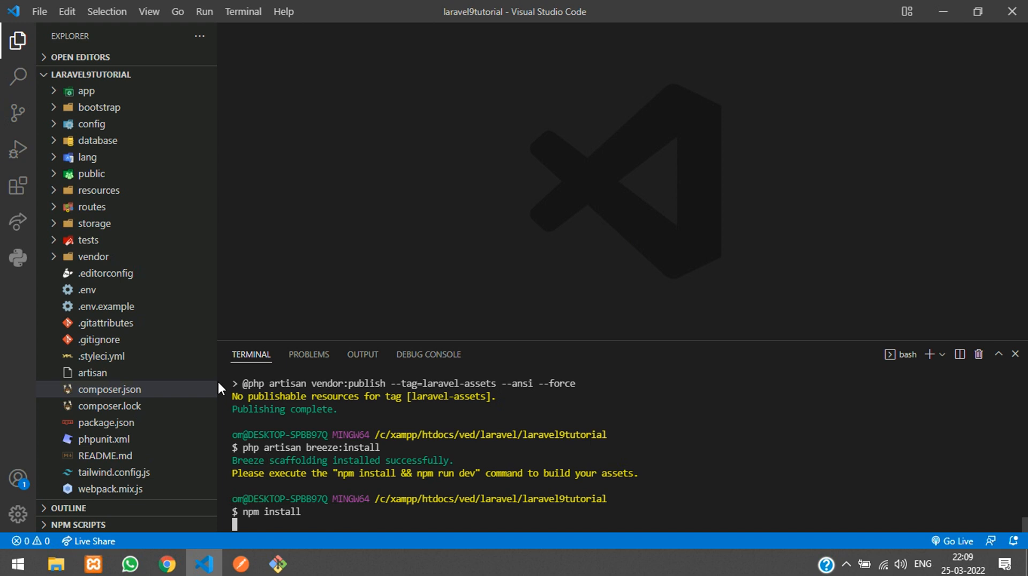
{"action": "mouse_move", "coordinate": [111, 145]}
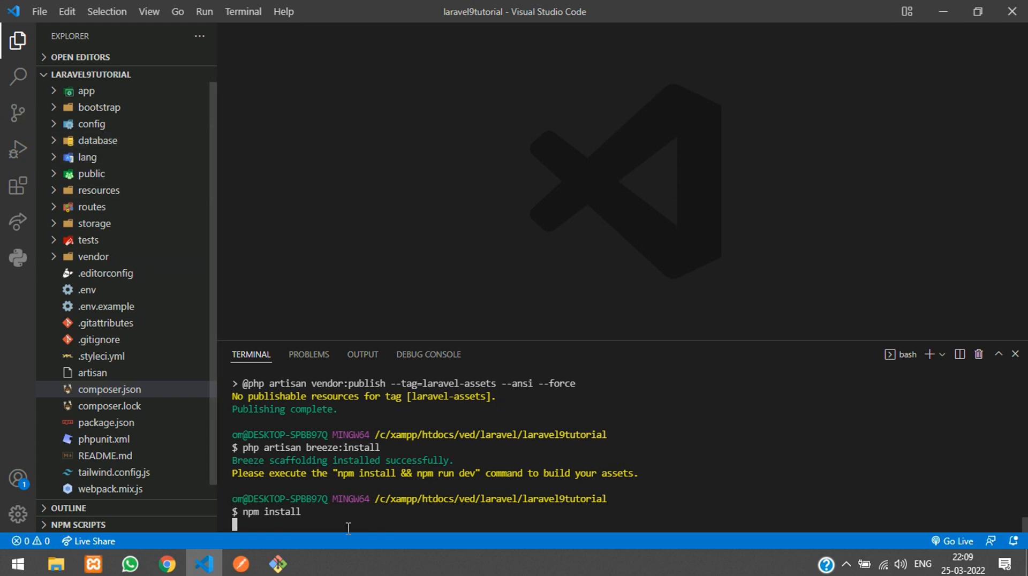
{"action": "mouse_move", "coordinate": [592, 479]}
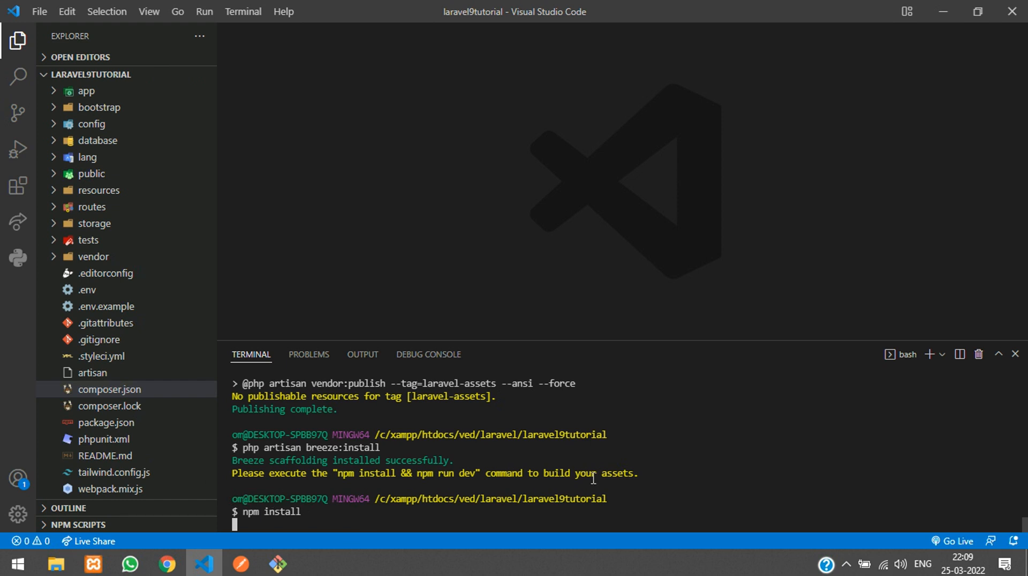
{"action": "mouse_move", "coordinate": [701, 342]}
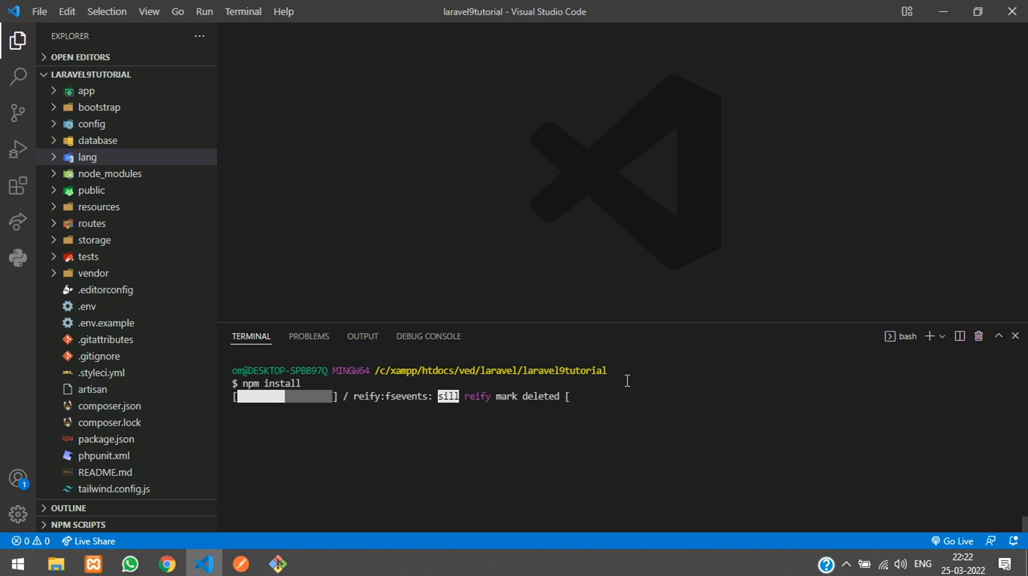
{"action": "mouse_move", "coordinate": [148, 193]}
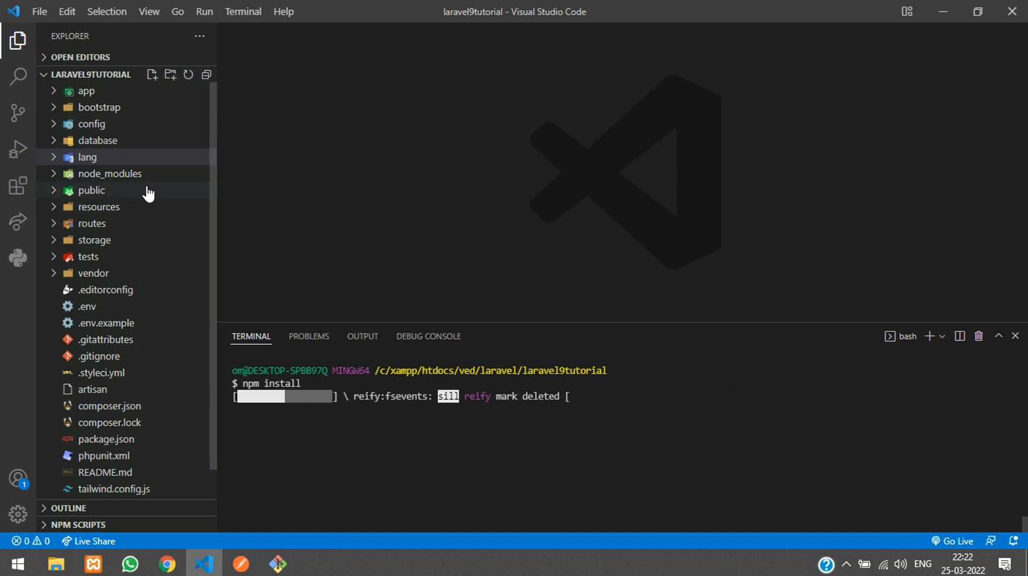
{"action": "left_click", "coordinate": [110, 173]}
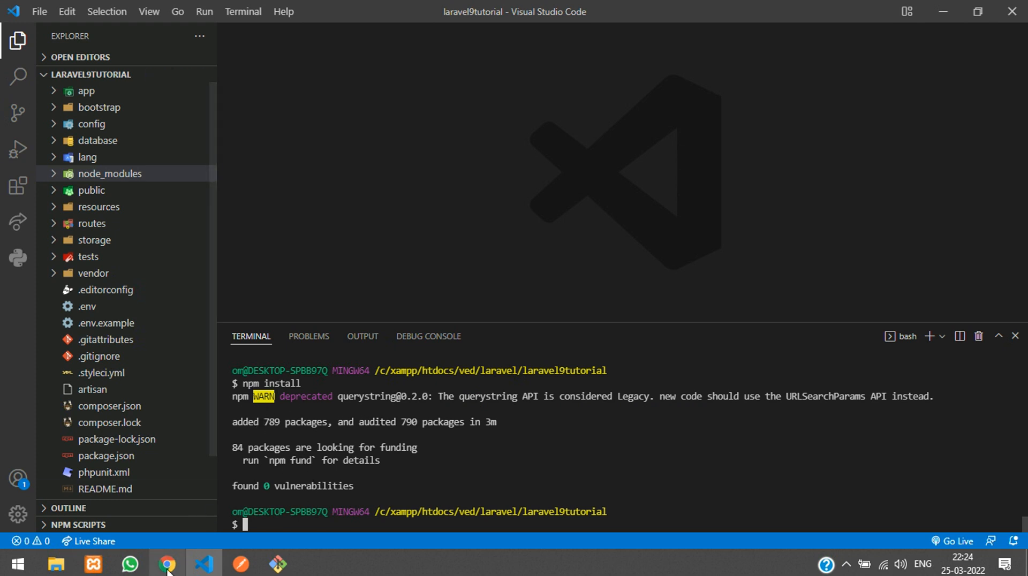
Copy npm run dev from the docs and run it to compile the assets.
{"action": "left_click", "coordinate": [167, 564]}
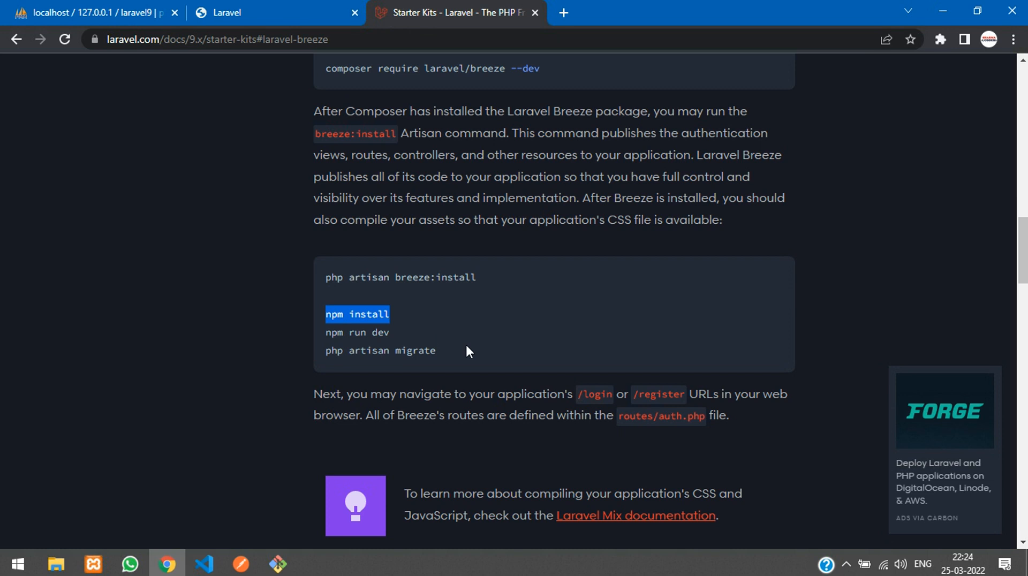
{"action": "left_click", "coordinate": [329, 333]}
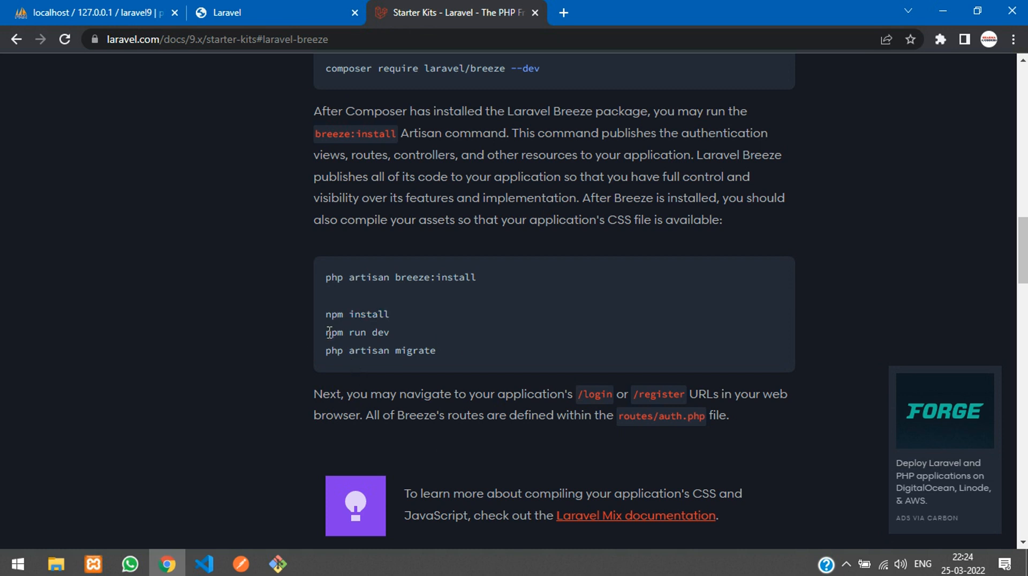
{"action": "right_click", "coordinate": [357, 333]}
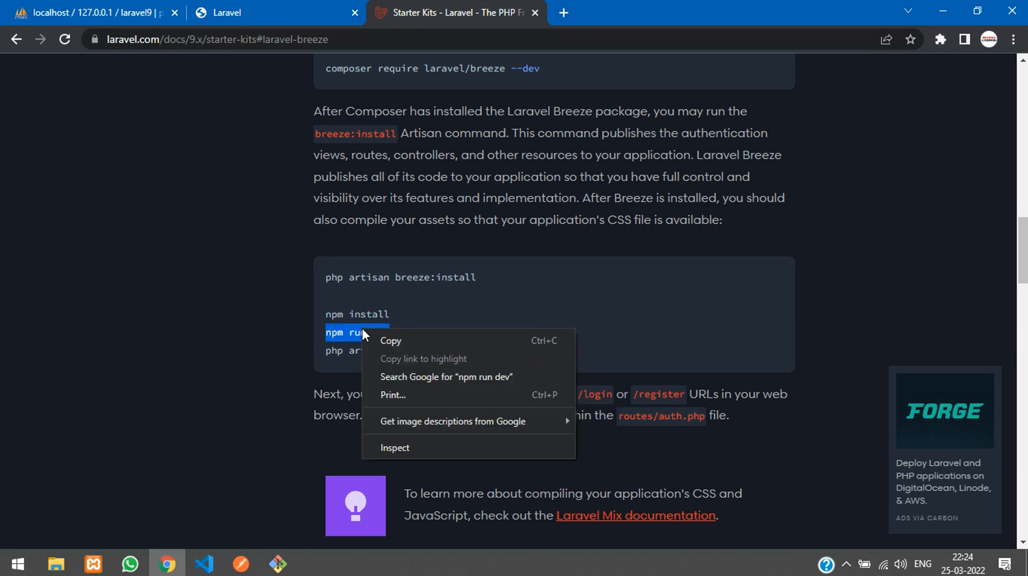
{"action": "left_click", "coordinate": [204, 564]}
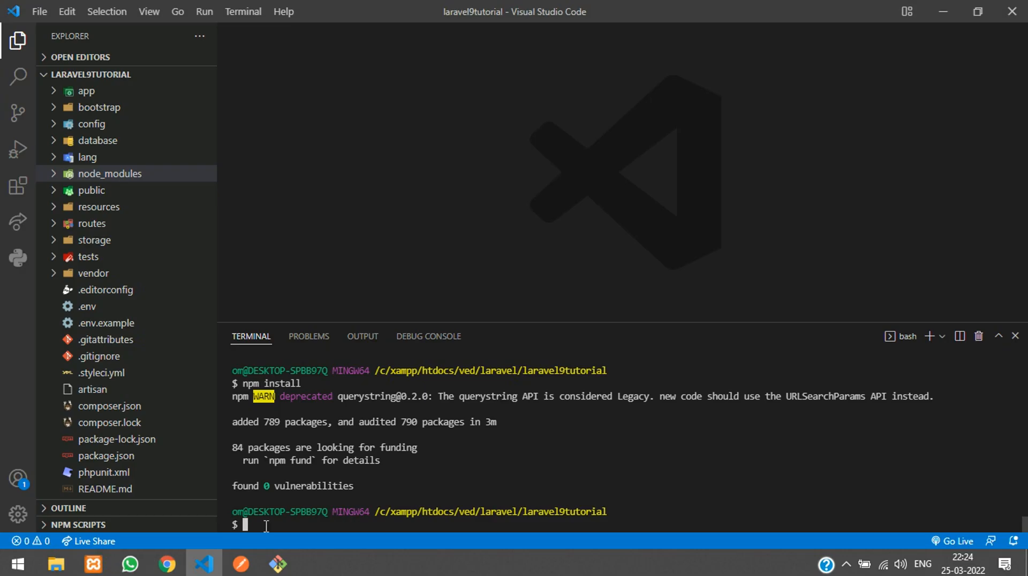
{"action": "type", "text": "npm run dev"}
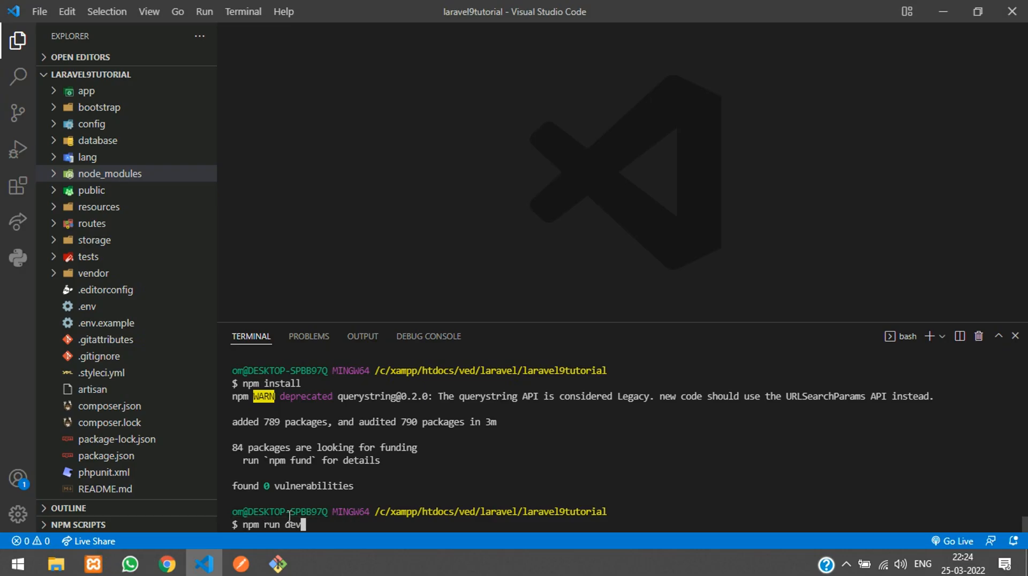
{"action": "key", "text": "Return"}
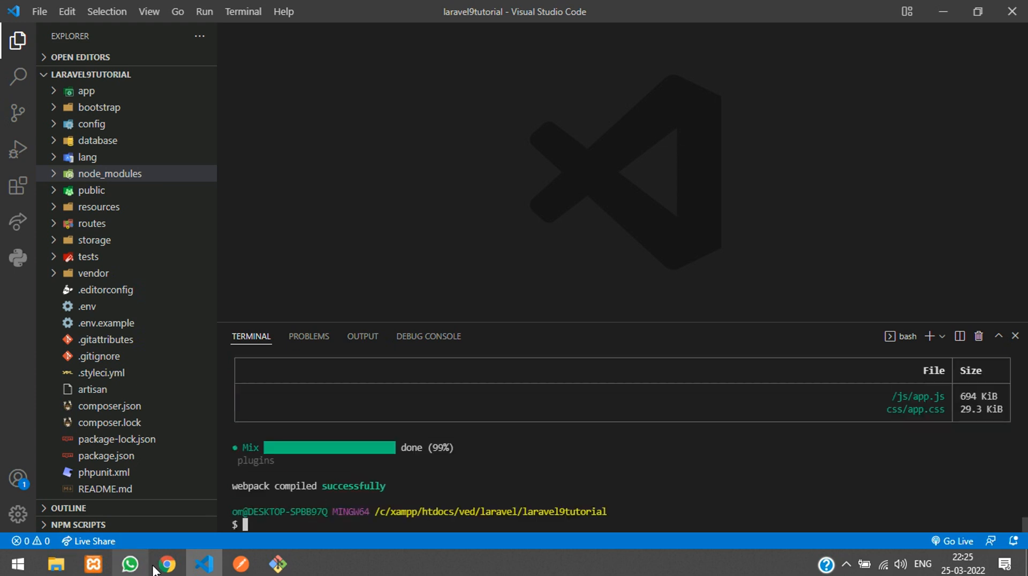
Copy php artisan migrate from the docs and open the project's .env file.
{"action": "left_click", "coordinate": [166, 564]}
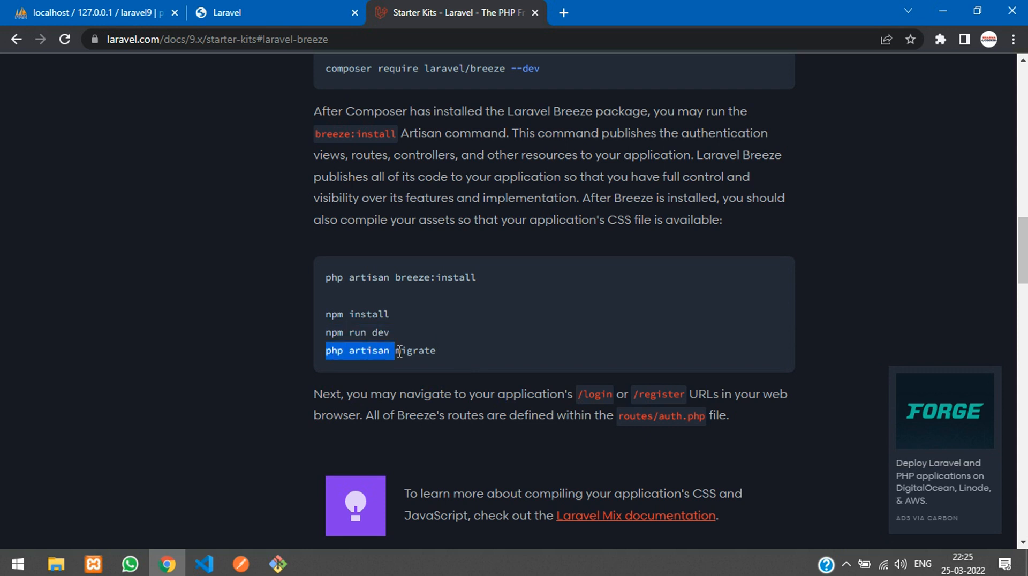
{"action": "right_click", "coordinate": [407, 351]}
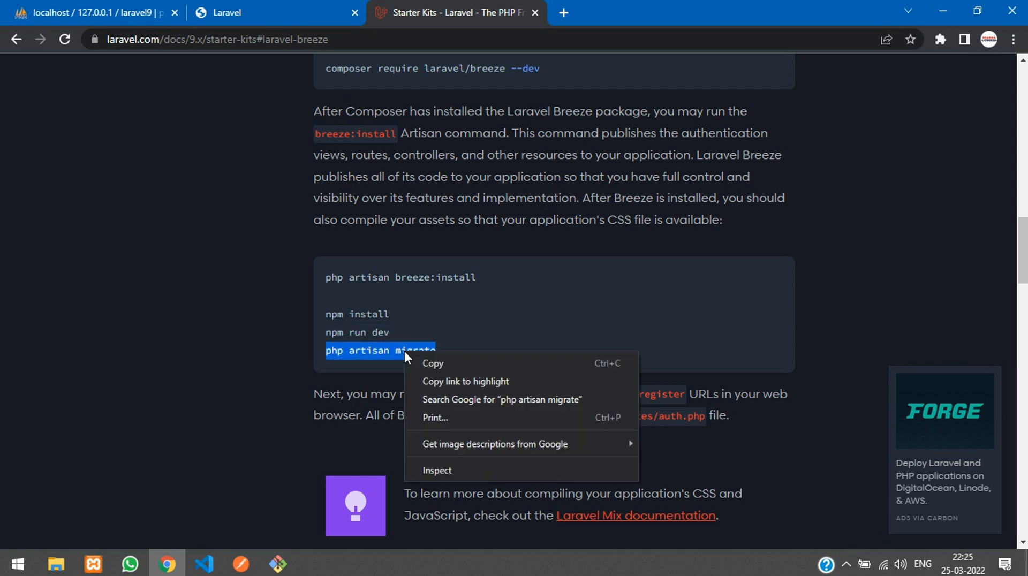
{"action": "left_click", "coordinate": [204, 564]}
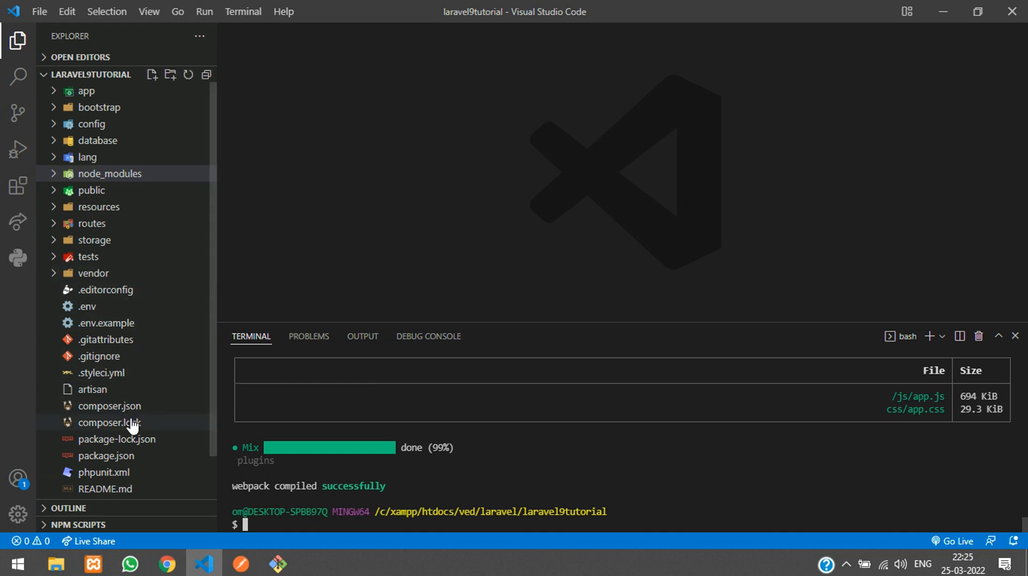
{"action": "left_click", "coordinate": [86, 306]}
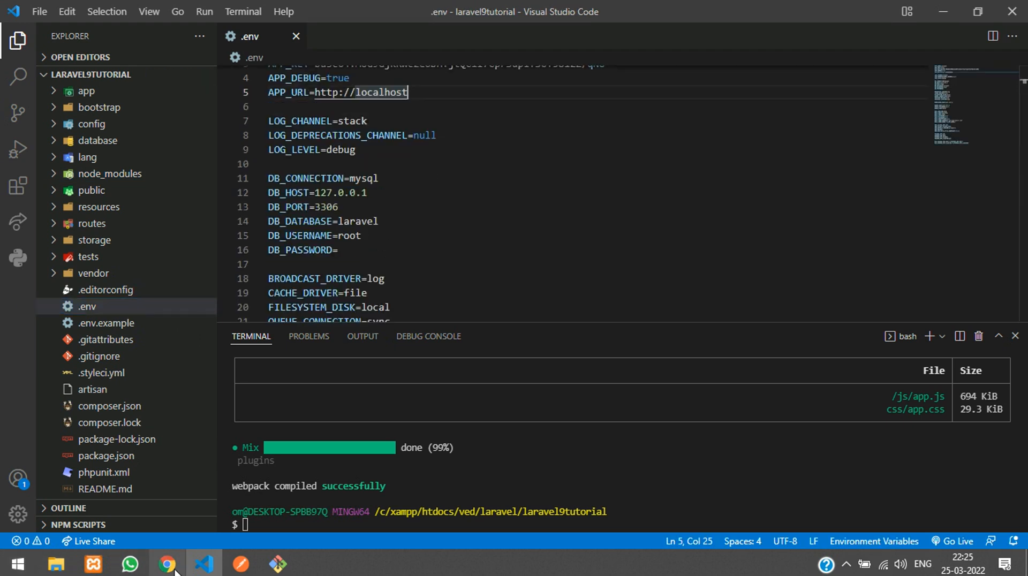
Set DB_DATABASE to laravel9 in .env, close it, and check the dev server console.
{"action": "left_click", "coordinate": [167, 564]}
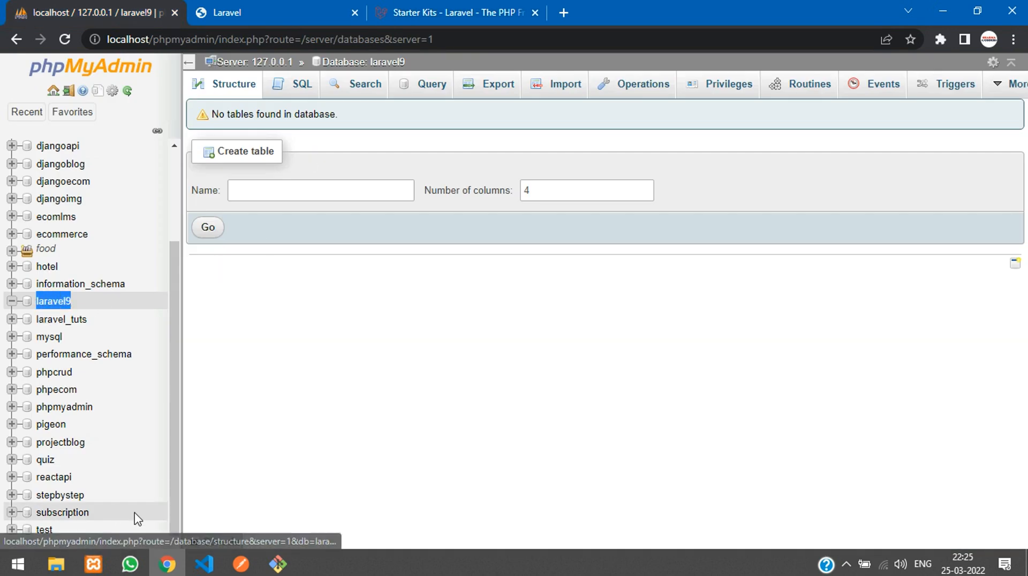
{"action": "left_click", "coordinate": [205, 564]}
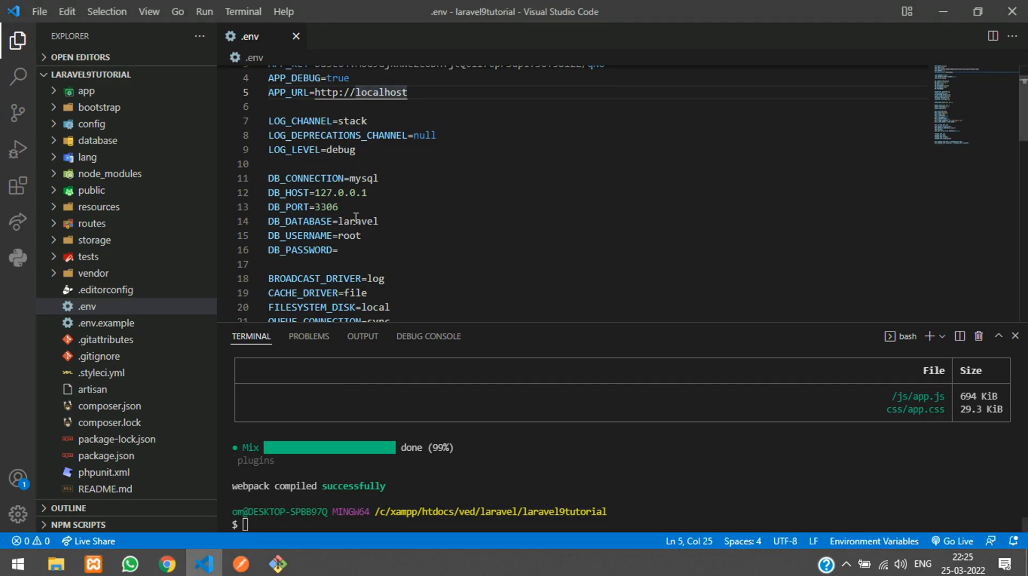
{"action": "double_click", "coordinate": [357, 221]}
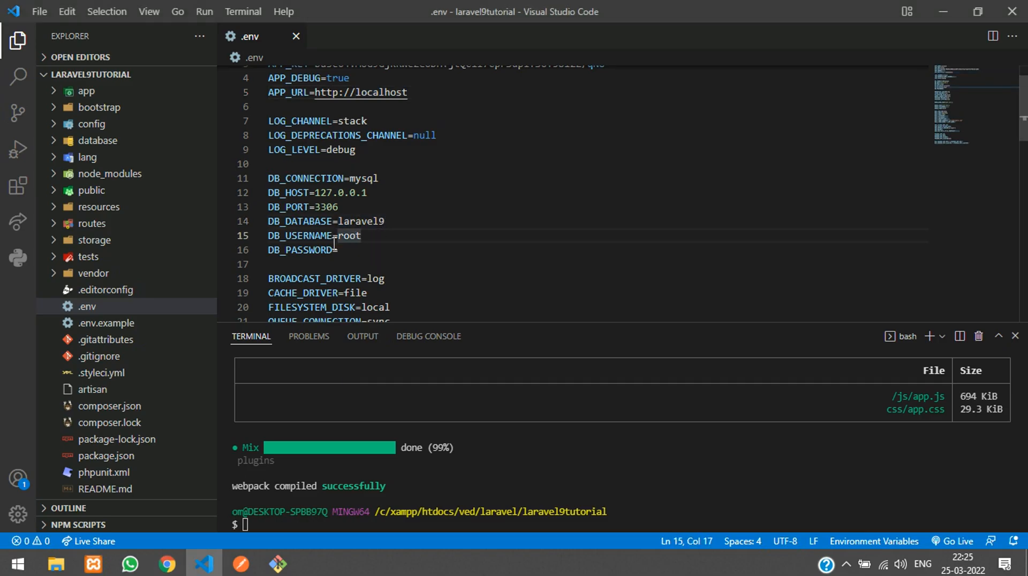
{"action": "left_click", "coordinate": [338, 250]}
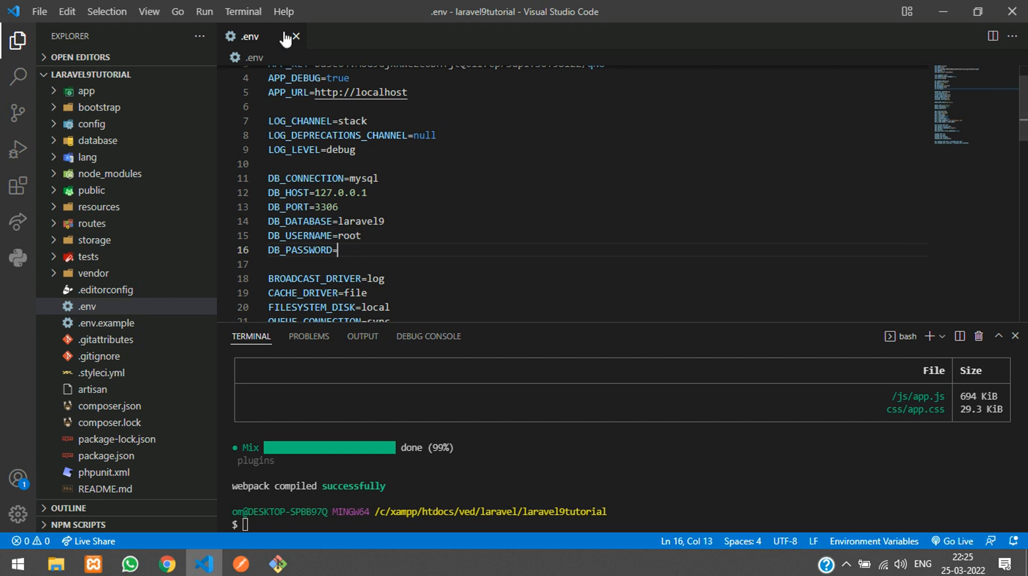
{"action": "left_click", "coordinate": [295, 36]}
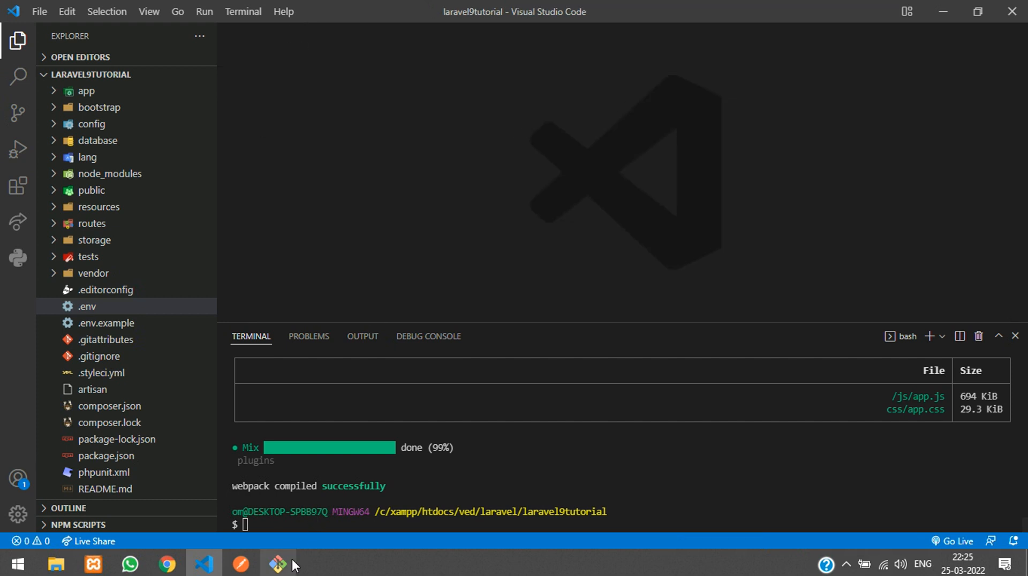
{"action": "left_click", "coordinate": [278, 564]}
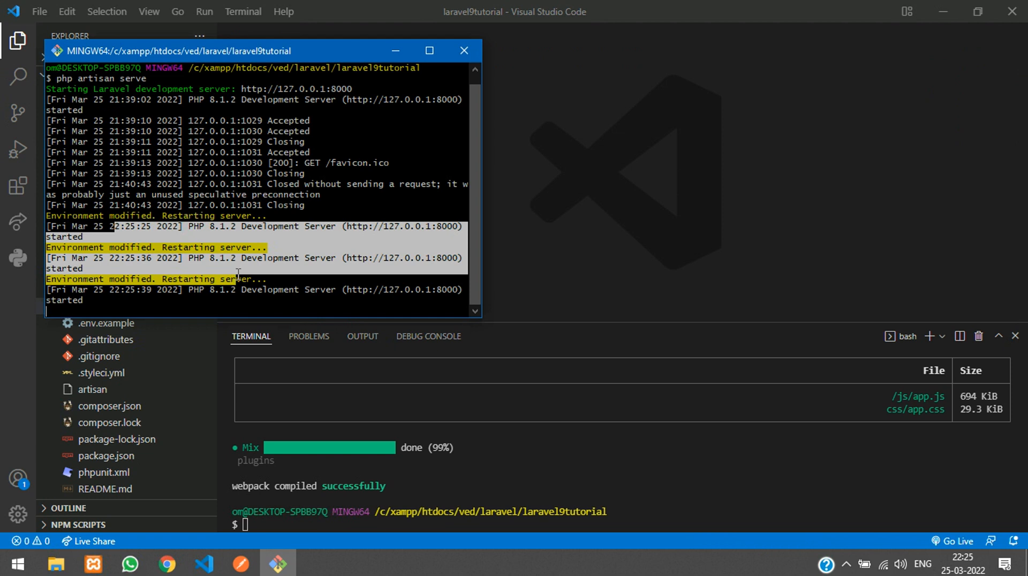
{"action": "left_click", "coordinate": [464, 50]}
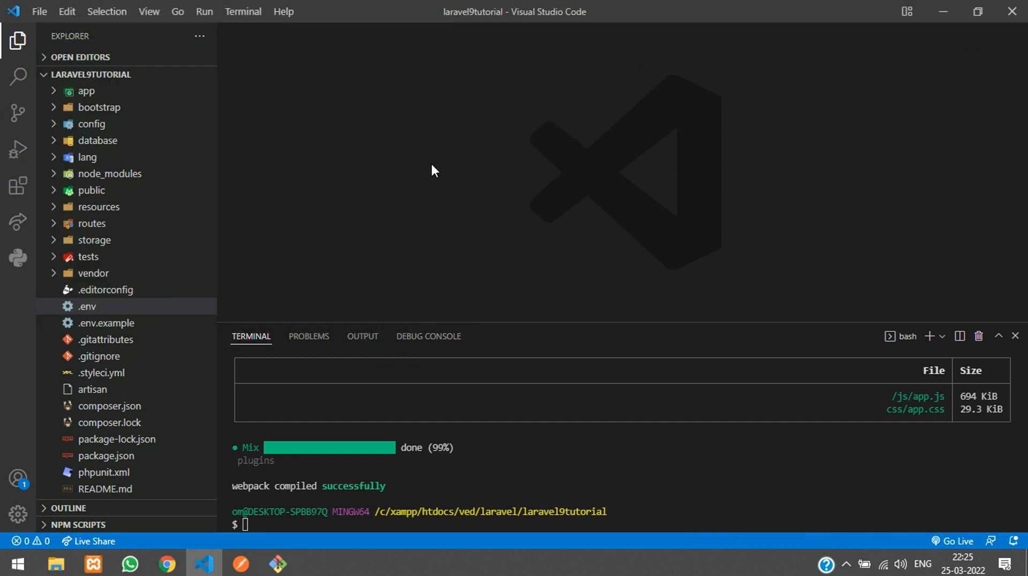
{"action": "mouse_move", "coordinate": [407, 454]}
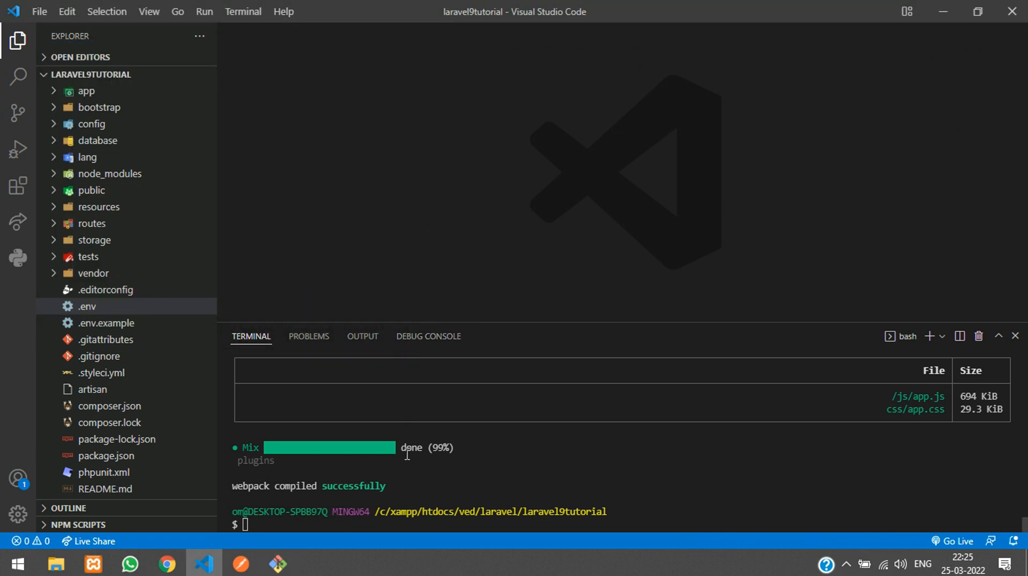
Run php artisan migrate to create the users, password resets and related tables.
{"action": "type", "text": "php"}
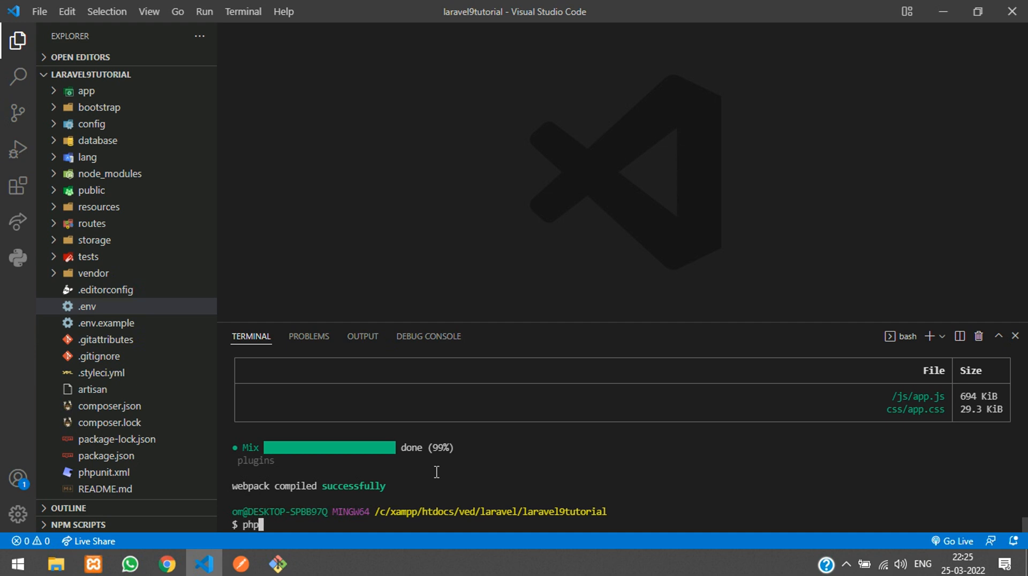
{"action": "type", "text": "artisan"}
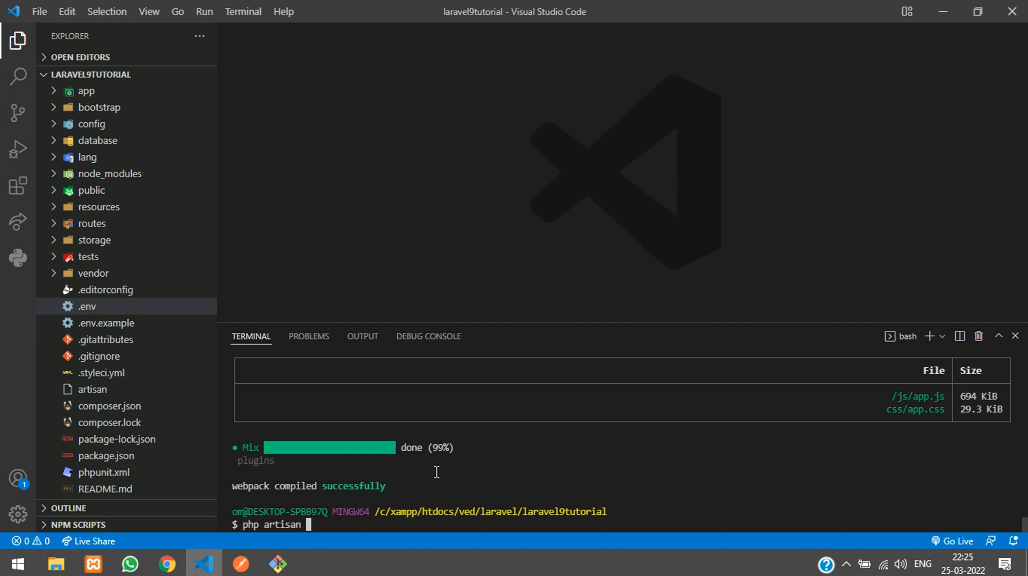
{"action": "type", "text": "migrate"}
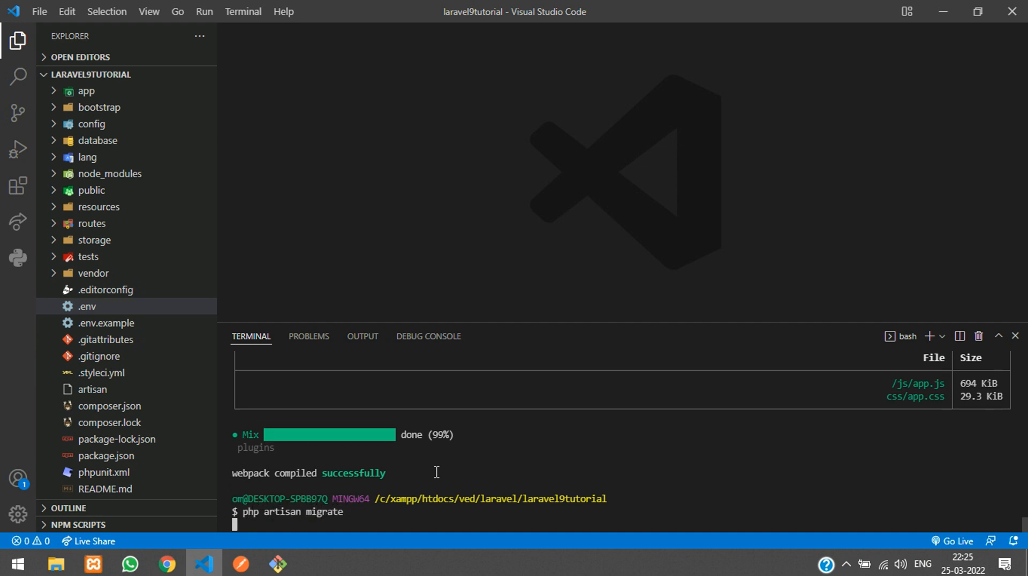
{"action": "key", "text": "Return"}
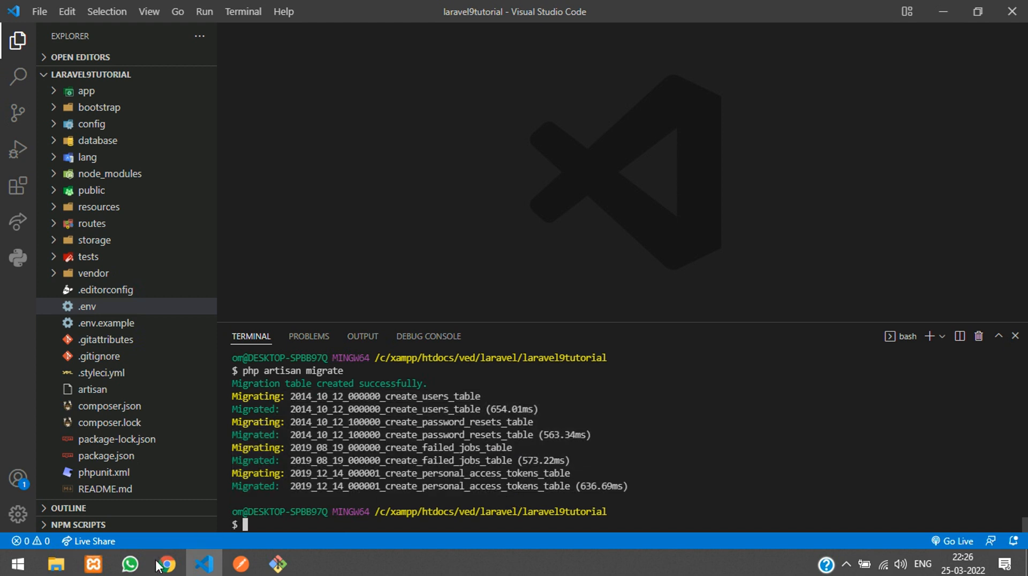
In Chrome, view the Breeze login form from the welcome page and click its Email and Password fields.
{"action": "left_click", "coordinate": [166, 564]}
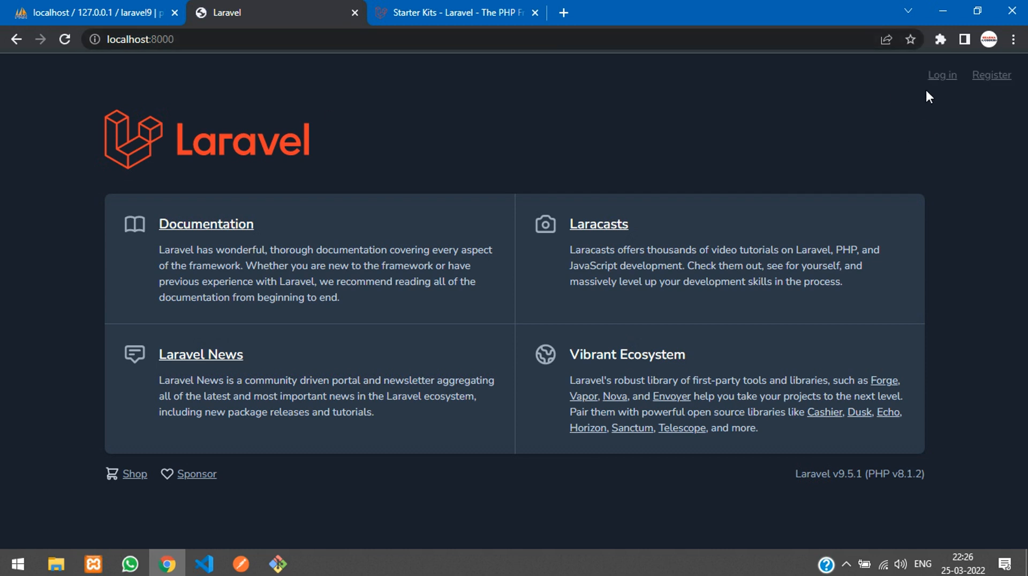
{"action": "mouse_move", "coordinate": [973, 86]}
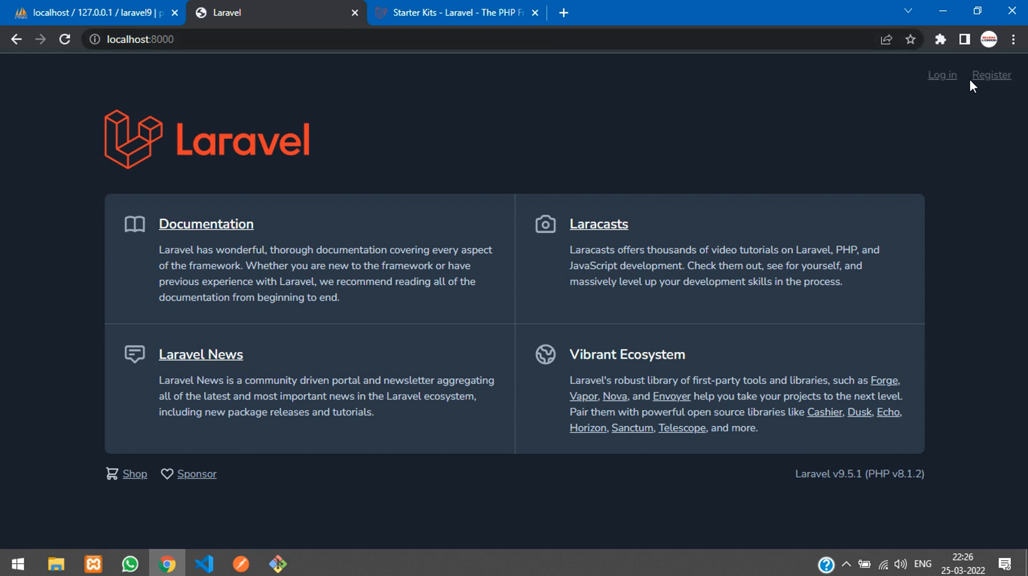
{"action": "left_click", "coordinate": [942, 75]}
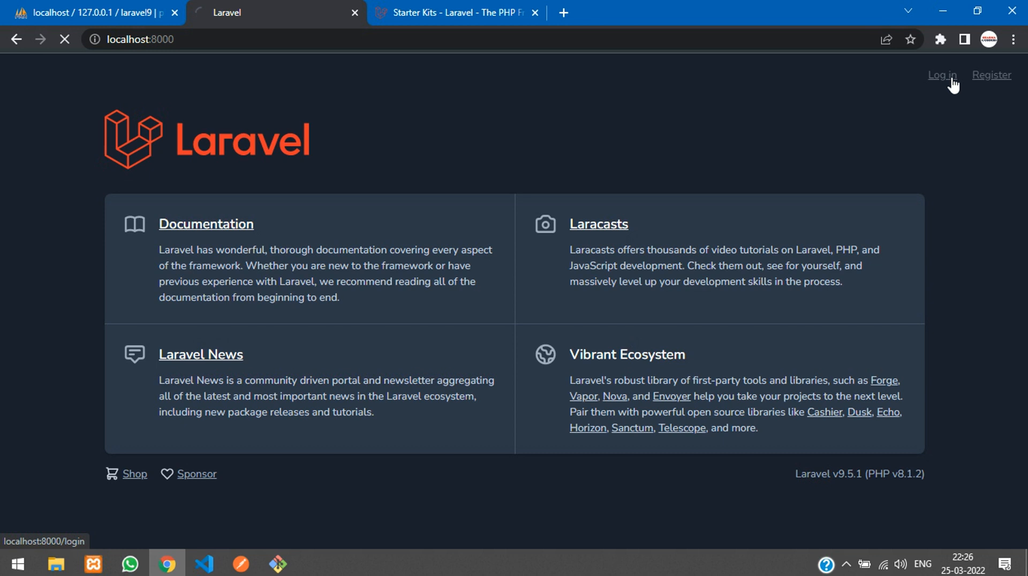
{"action": "left_click", "coordinate": [941, 75]}
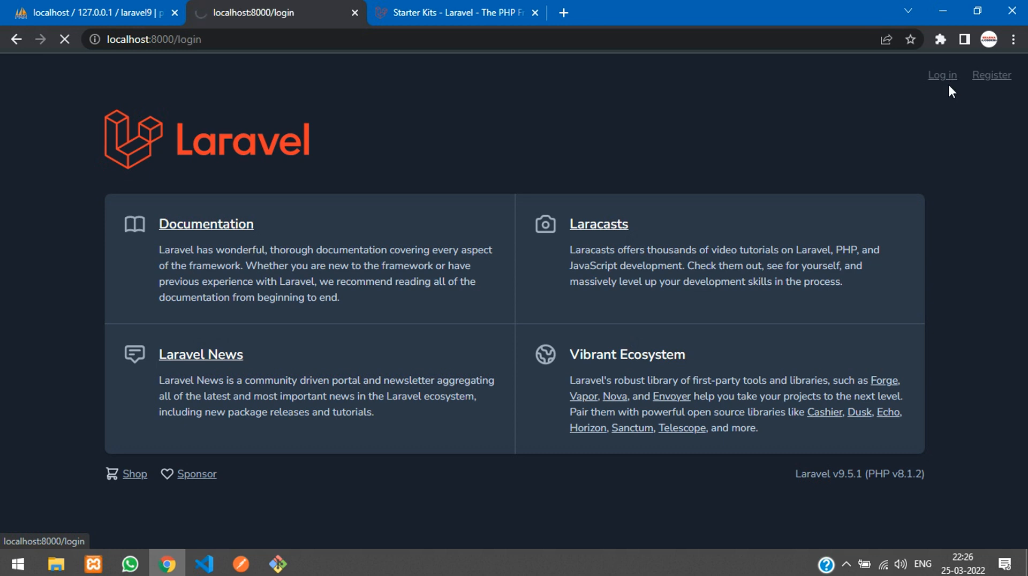
{"action": "left_click", "coordinate": [942, 75]}
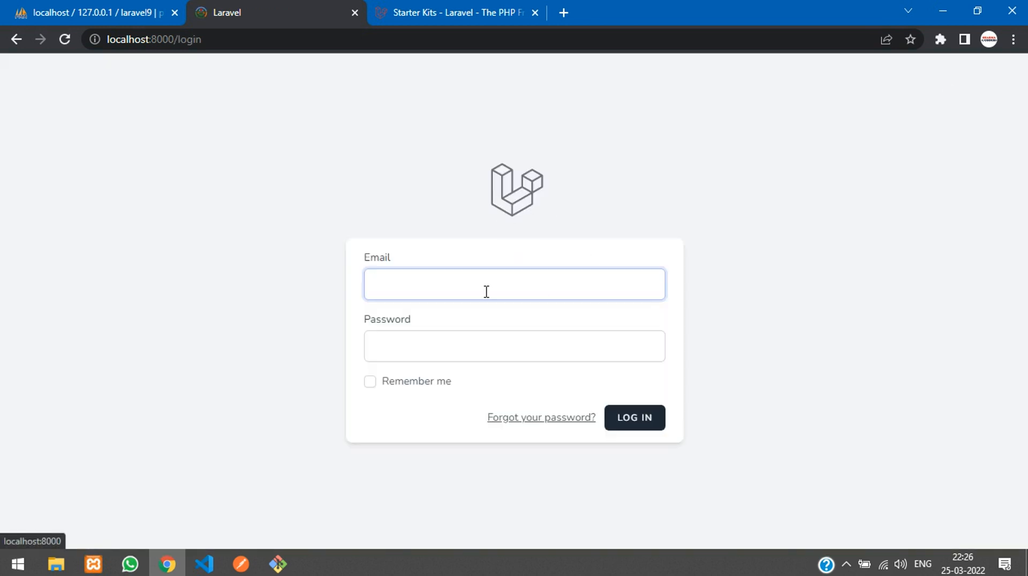
{"action": "left_click", "coordinate": [514, 346]}
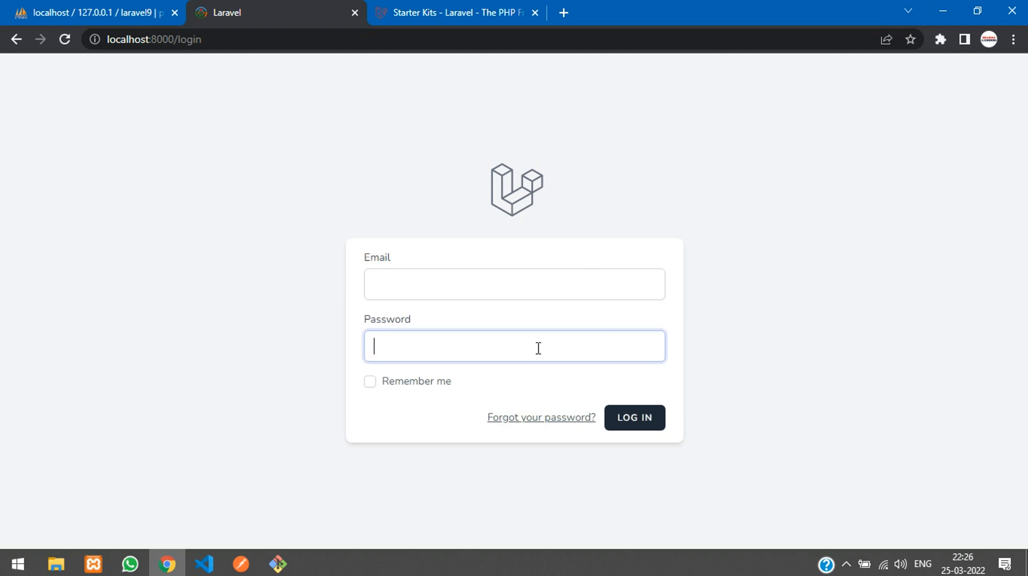
{"action": "mouse_move", "coordinate": [967, 102]}
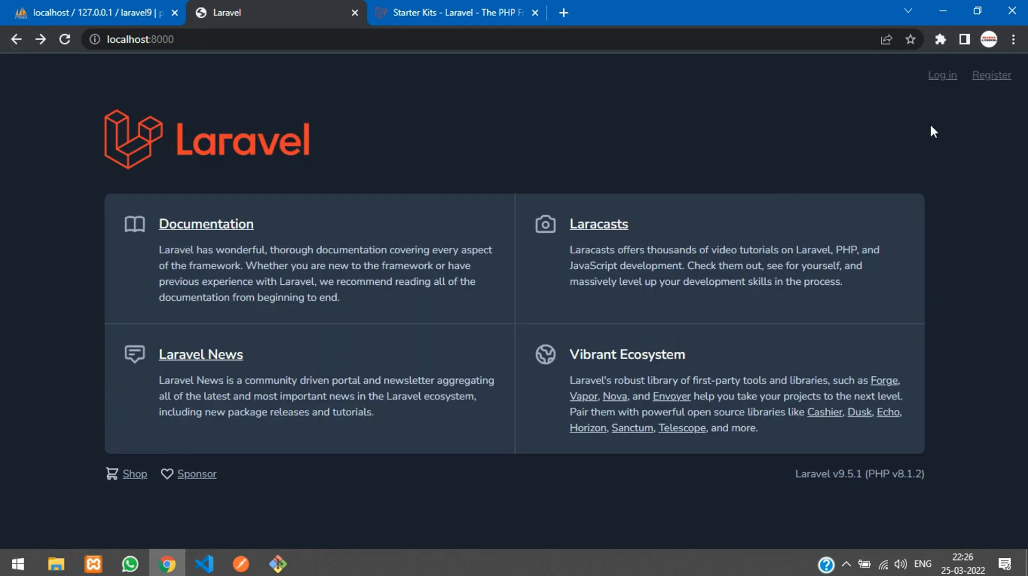
{"action": "left_click", "coordinate": [64, 39]}
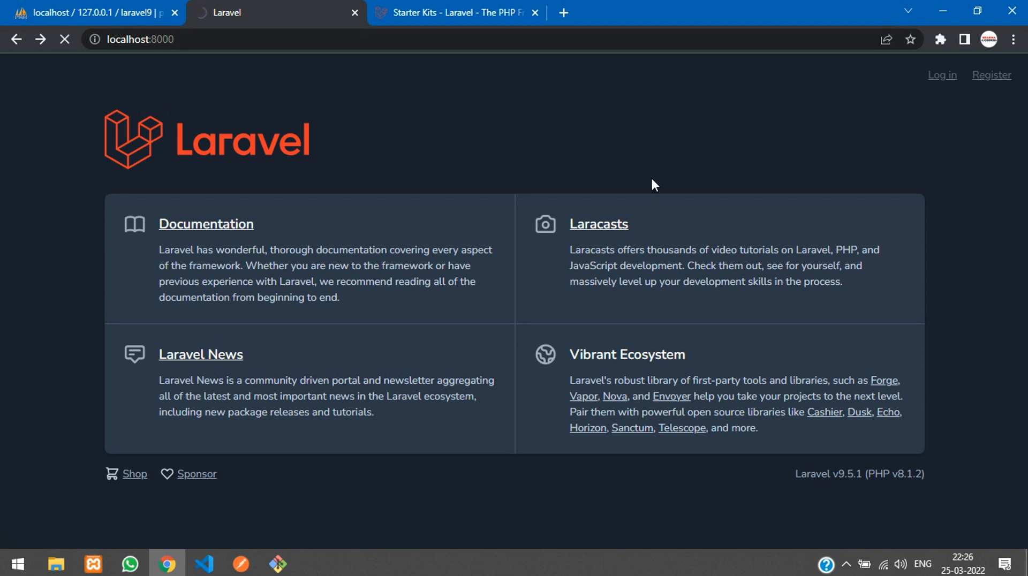
{"action": "left_click", "coordinate": [991, 75]}
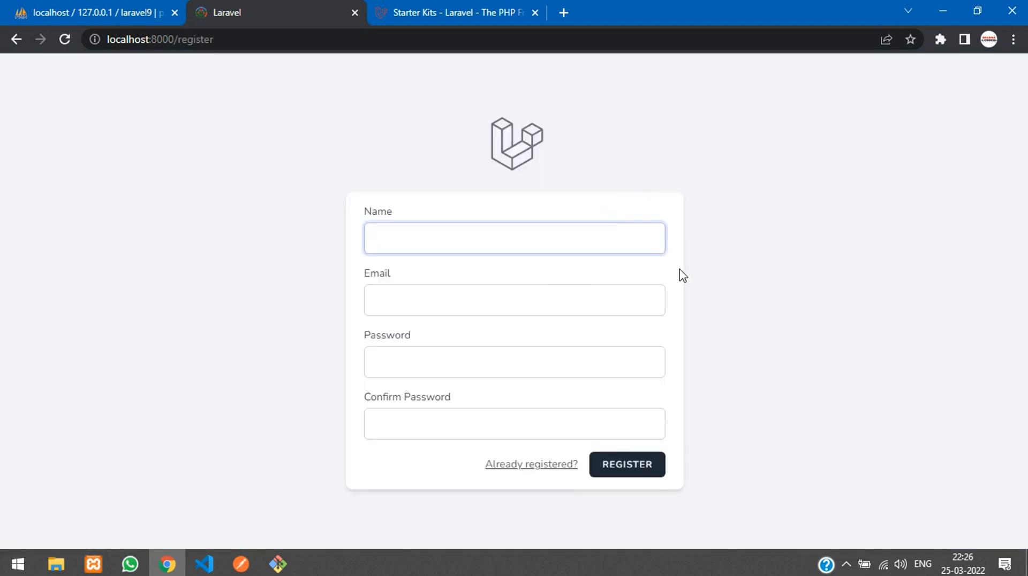
{"action": "mouse_move", "coordinate": [740, 272]}
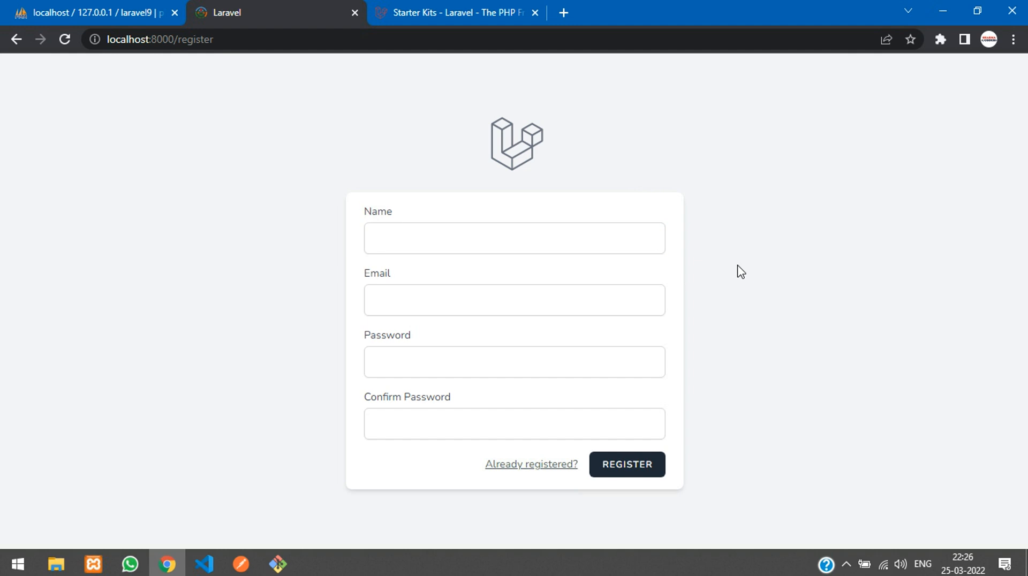
{"action": "left_click", "coordinate": [514, 238]}
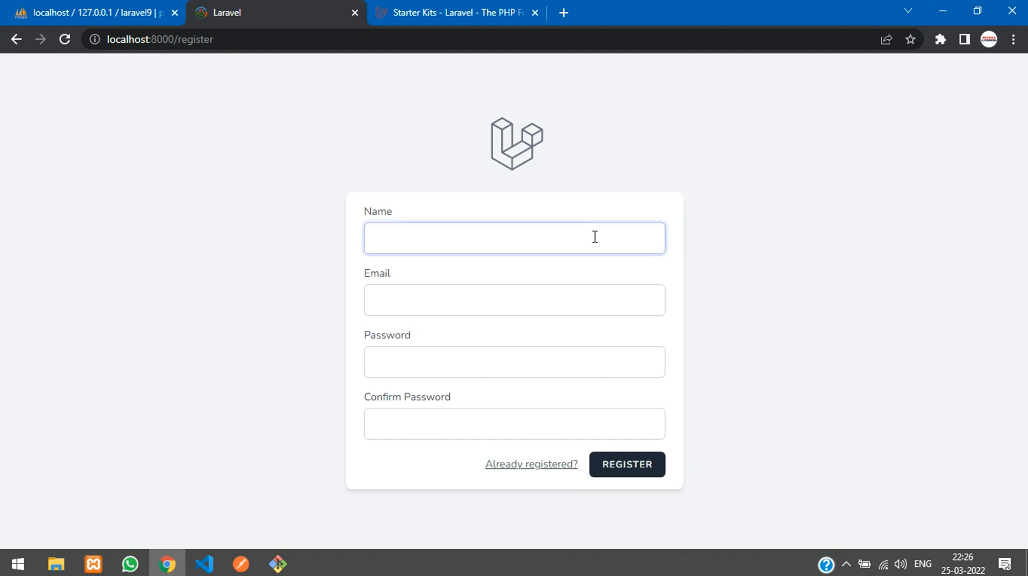
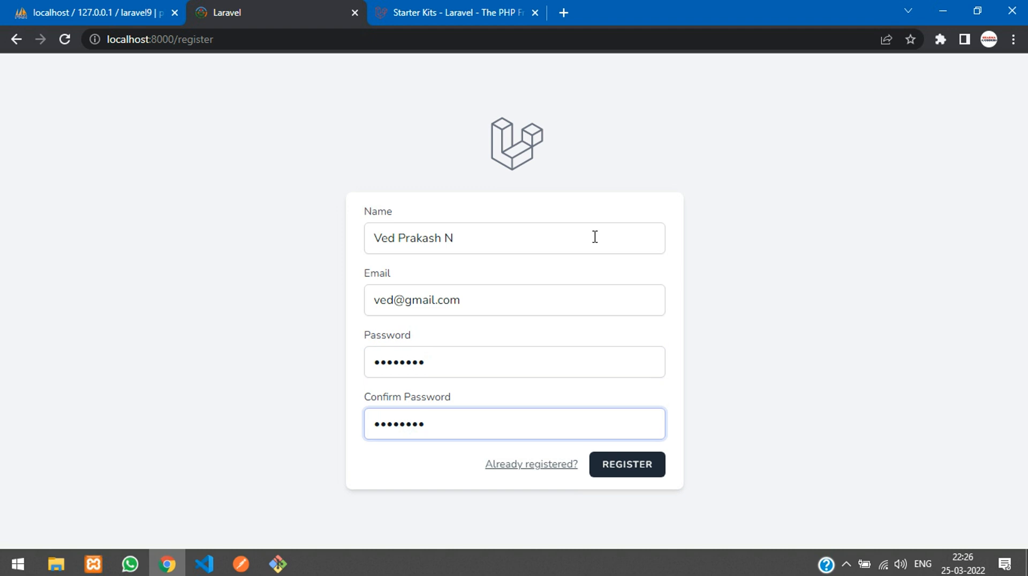
Submit the registration form to reach the logged-in dashboard.
{"action": "left_click", "coordinate": [626, 465]}
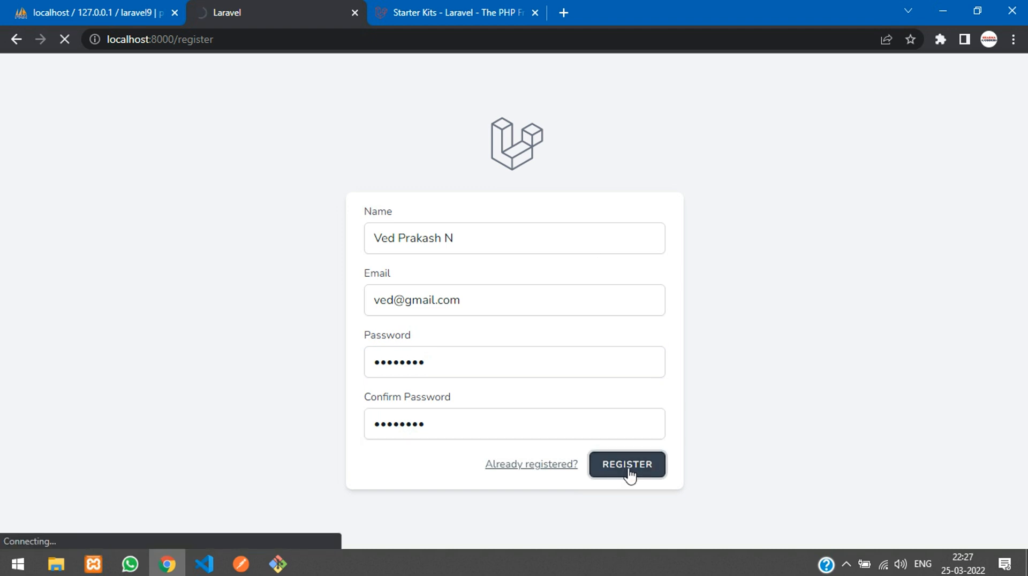
{"action": "left_click", "coordinate": [626, 464]}
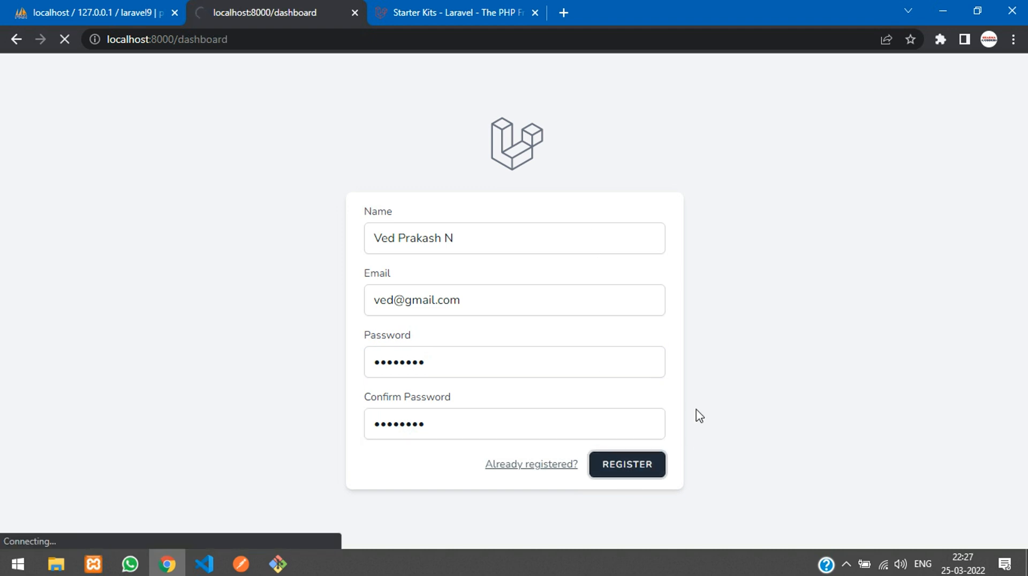
{"action": "left_click", "coordinate": [626, 464]}
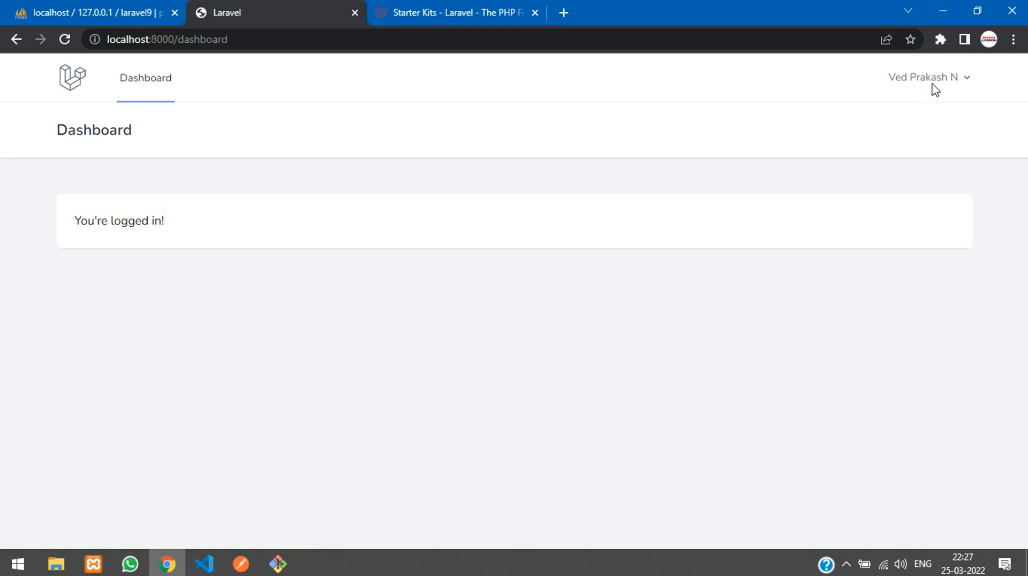
{"action": "left_click", "coordinate": [924, 77]}
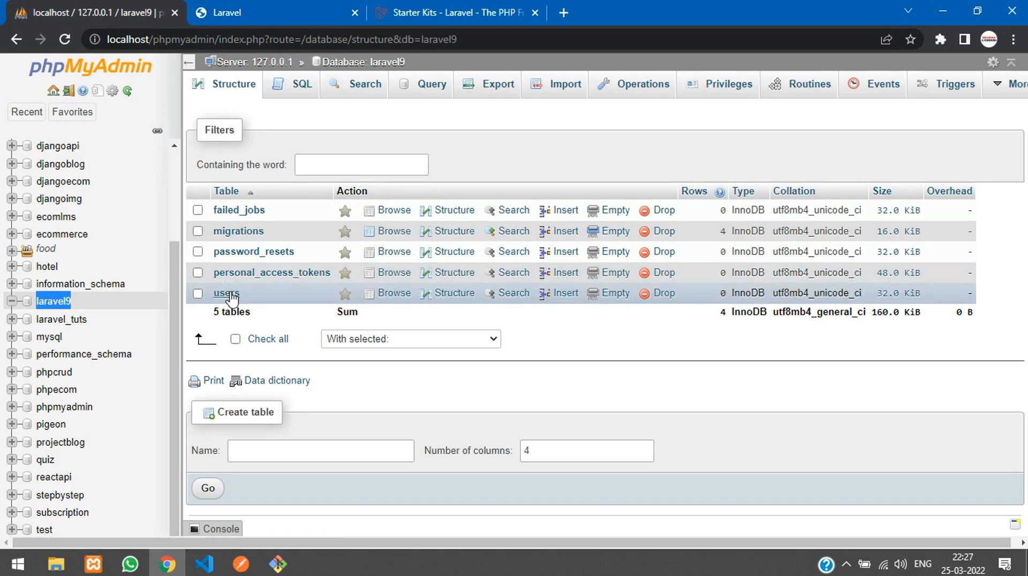
Go from phpMyAdmin back to the logged-in Laravel dashboard.
{"action": "left_click", "coordinate": [394, 210]}
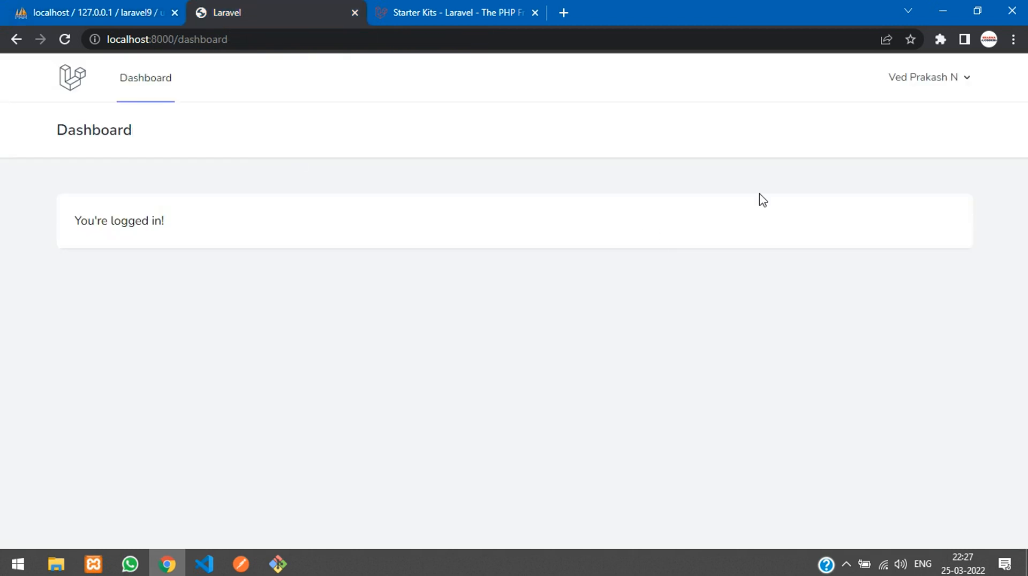
{"action": "left_click", "coordinate": [926, 76]}
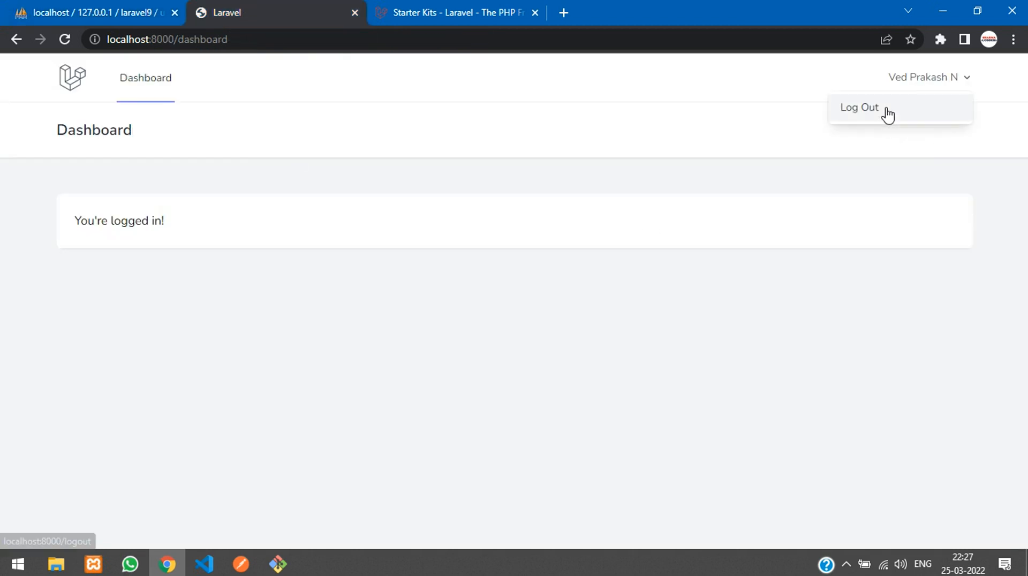
{"action": "left_click", "coordinate": [860, 107]}
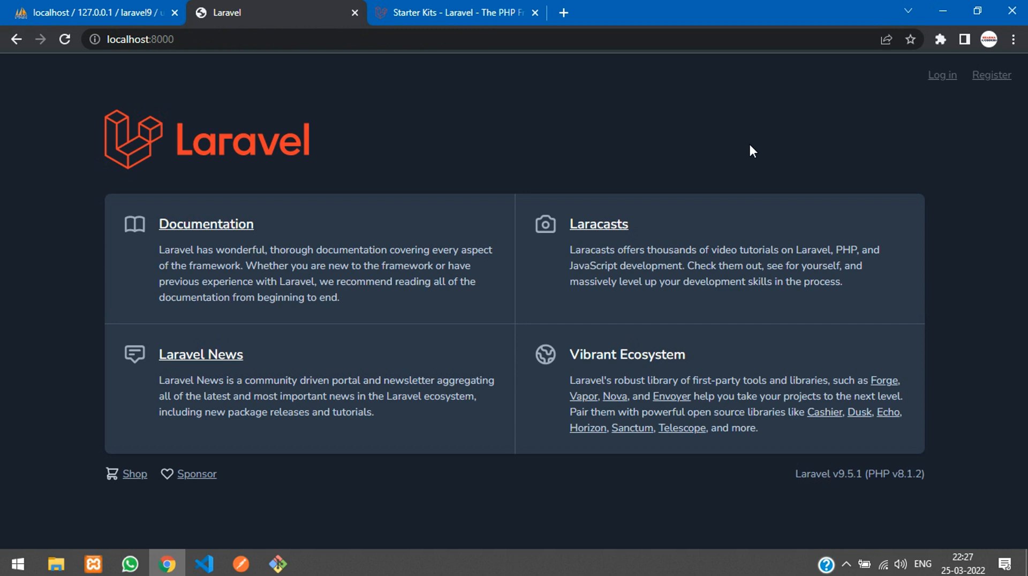
{"action": "left_click", "coordinate": [941, 75]}
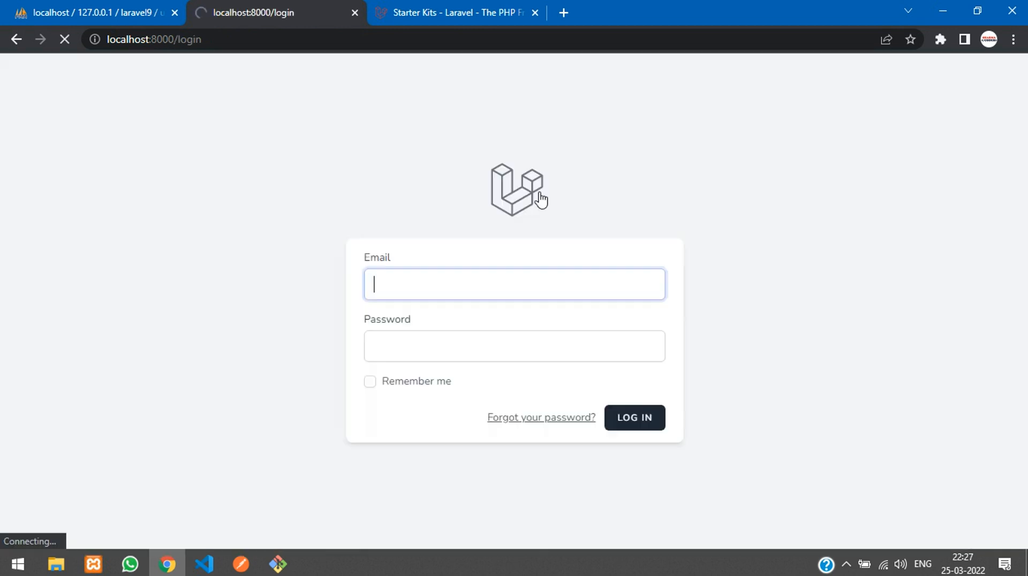
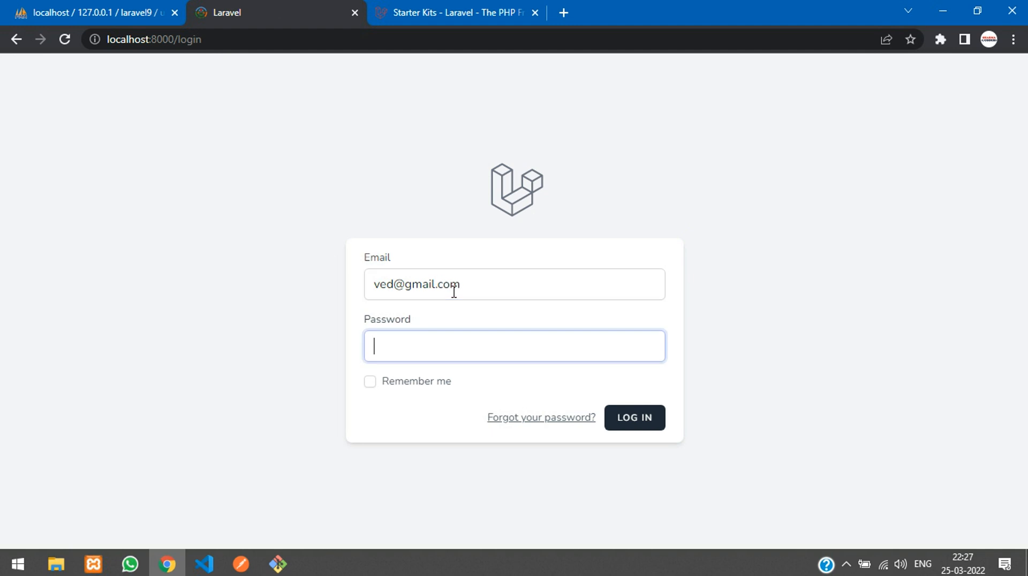
{"action": "type", "text": "password"}
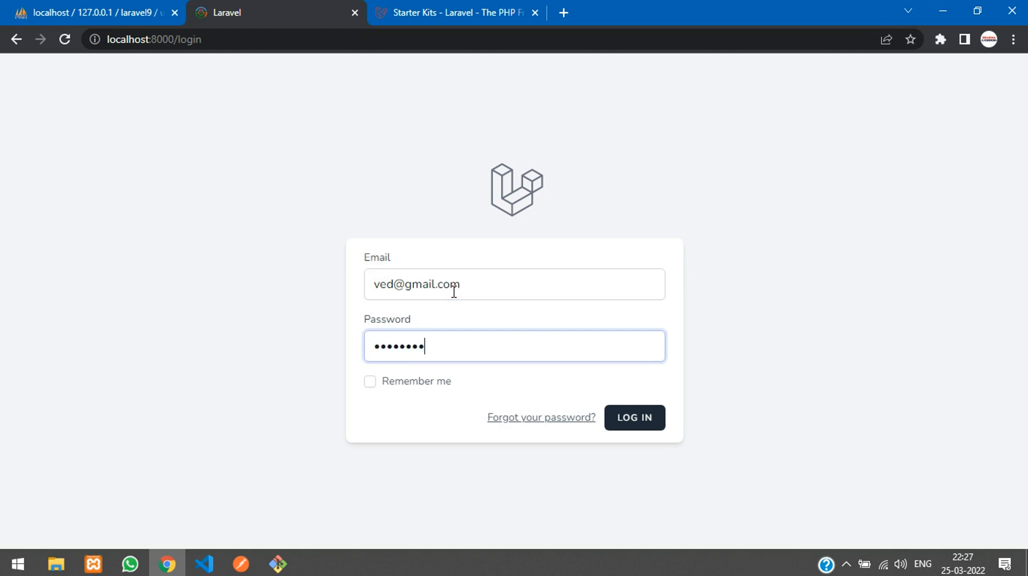
{"action": "left_click", "coordinate": [634, 417]}
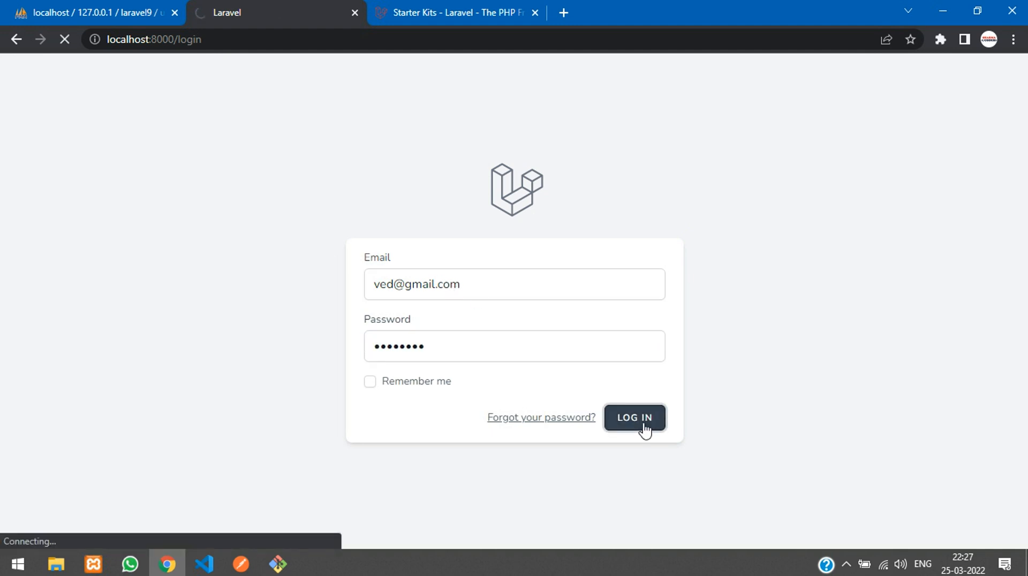
{"action": "left_click", "coordinate": [634, 418]}
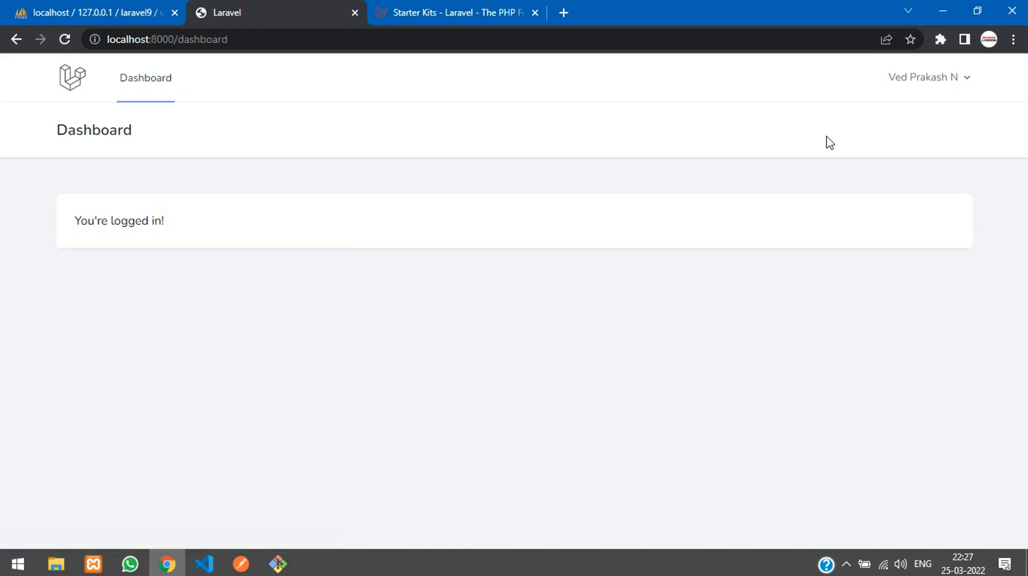
Log out again, return to the login page, and switch to VS Code.
{"action": "left_click", "coordinate": [925, 77]}
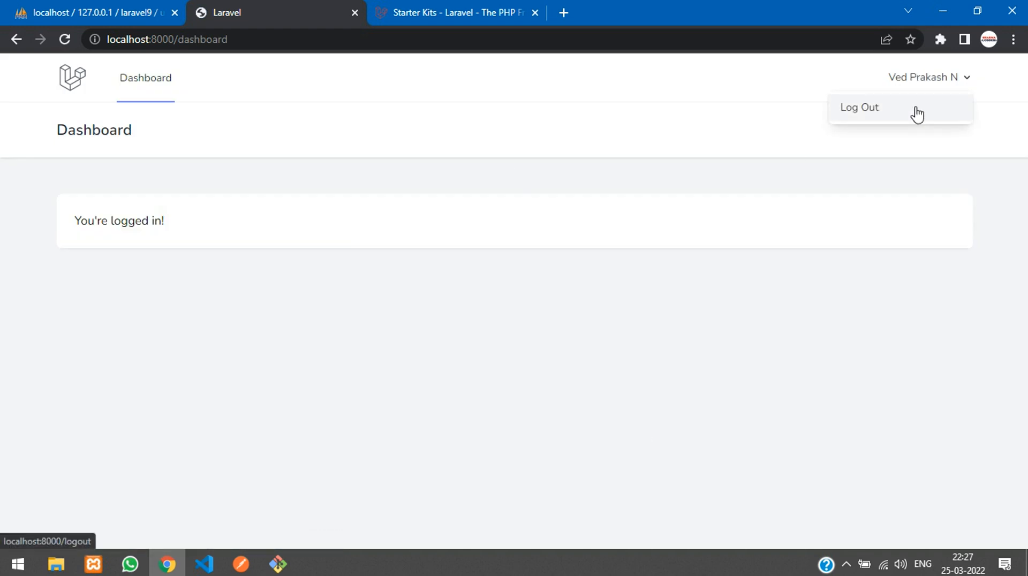
{"action": "left_click", "coordinate": [859, 107]}
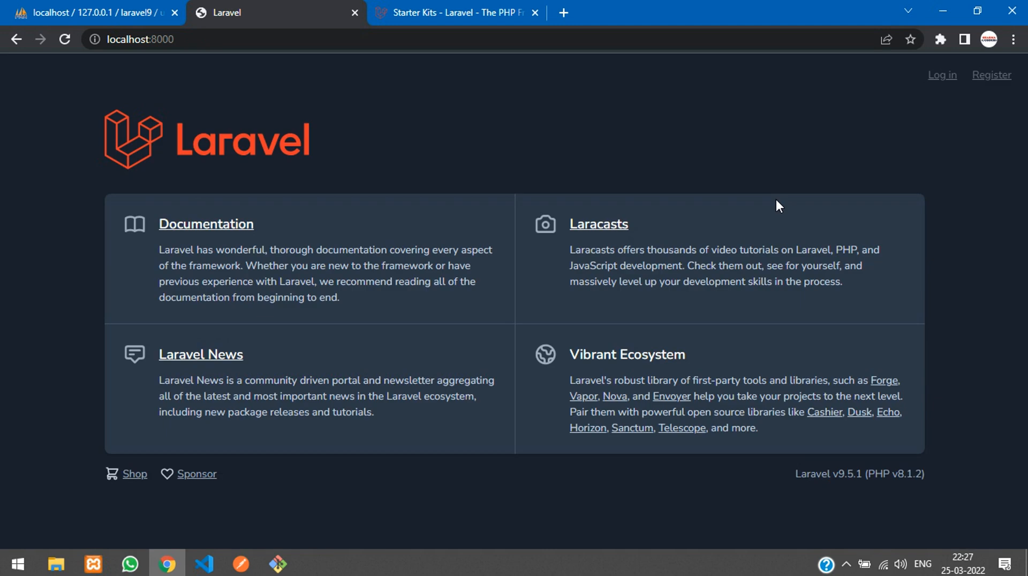
{"action": "left_click", "coordinate": [941, 75]}
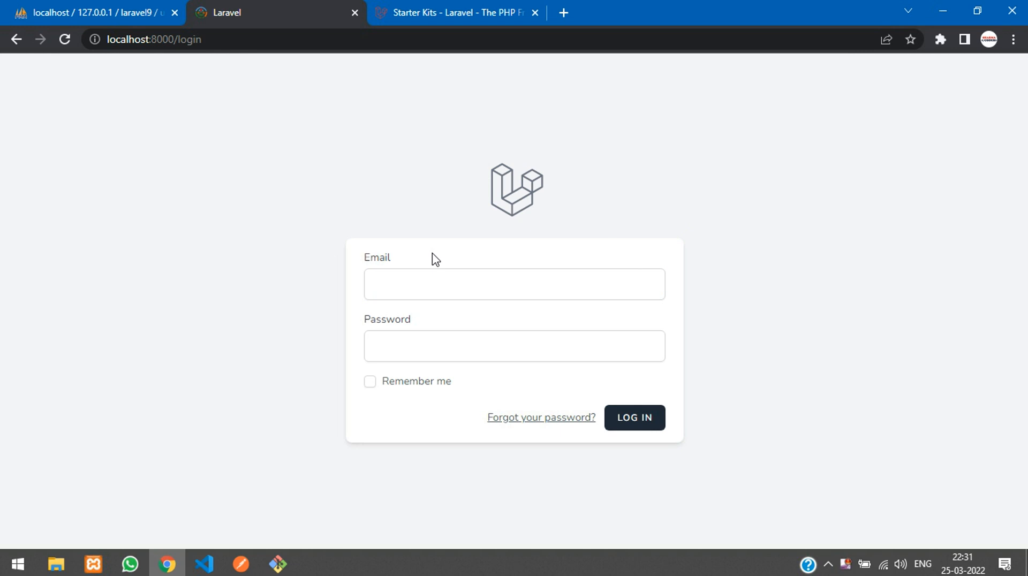
{"action": "mouse_move", "coordinate": [401, 227]}
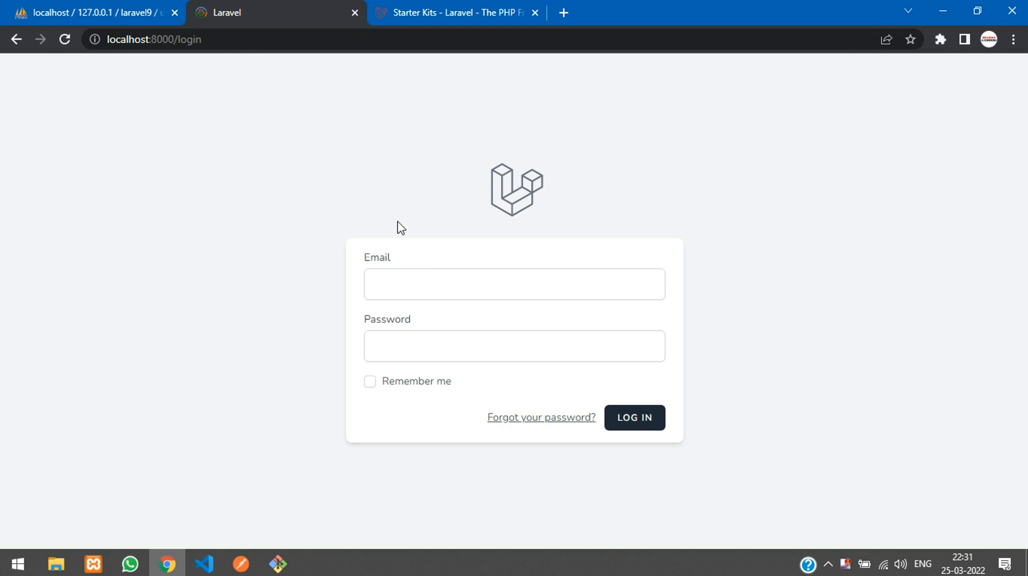
{"action": "mouse_move", "coordinate": [294, 450]}
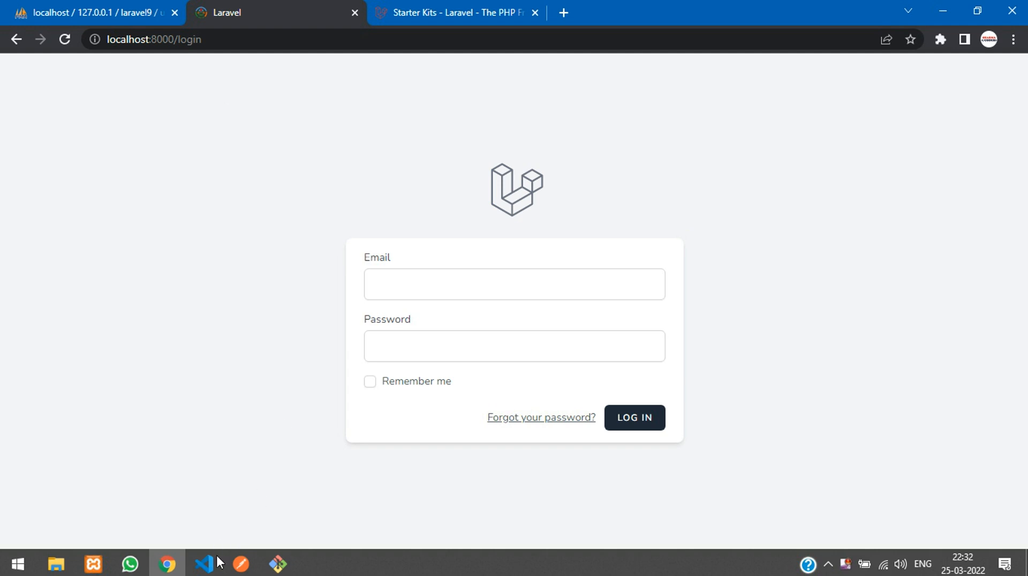
{"action": "left_click", "coordinate": [204, 564]}
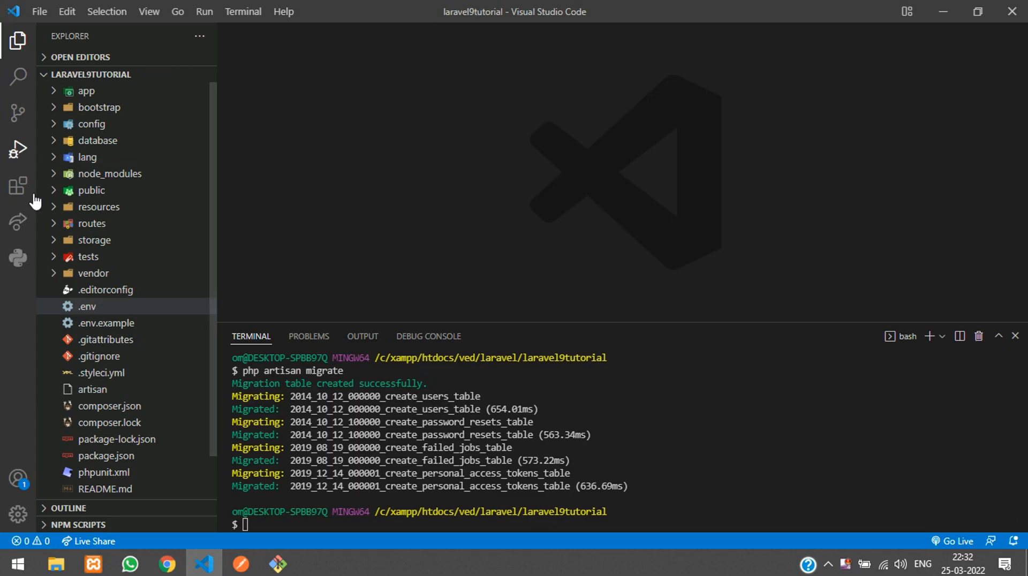
Expand the routes folder and open web.php and auth.php.
{"action": "left_click", "coordinate": [92, 224]}
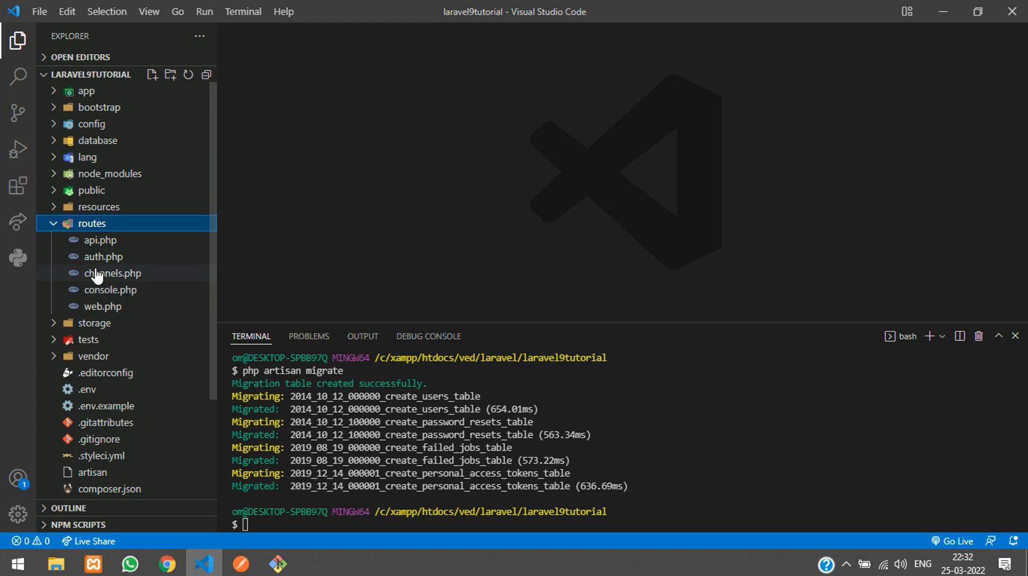
{"action": "left_click", "coordinate": [102, 306]}
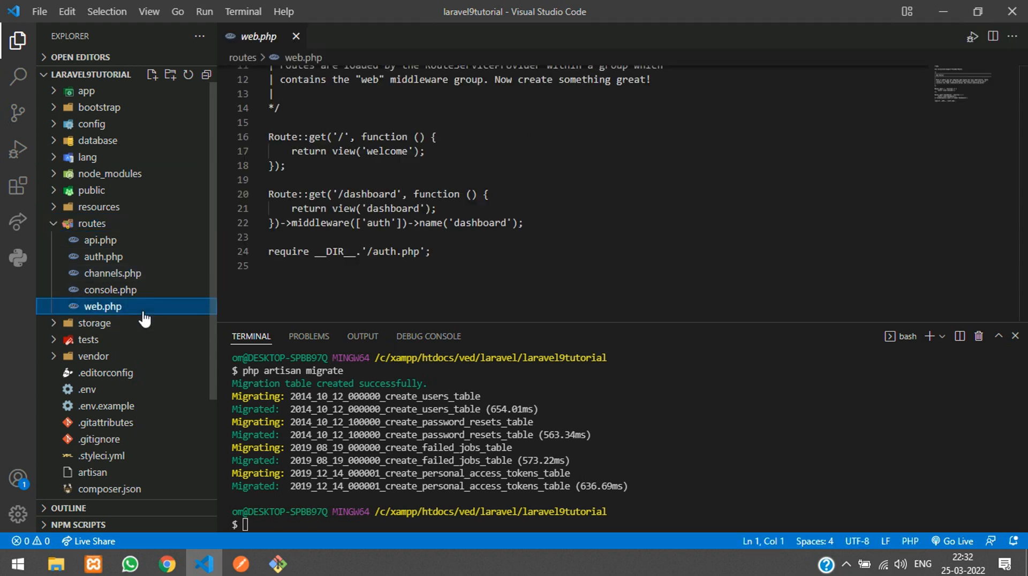
{"action": "double_click", "coordinate": [287, 251]}
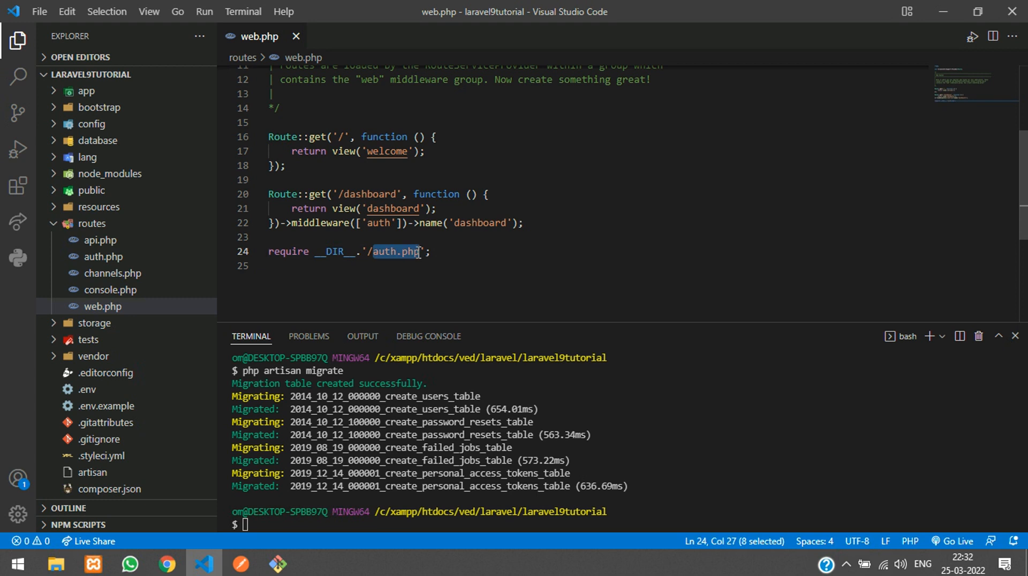
{"action": "left_click", "coordinate": [103, 257]}
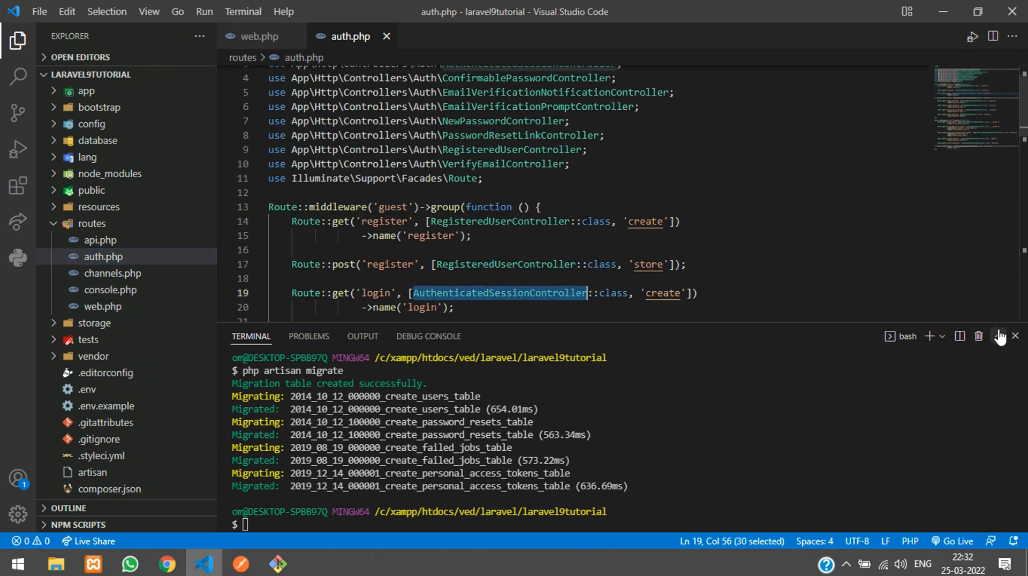
Hide the terminal, review auth.php's guest and auth route groups, then return to Chrome.
{"action": "left_click", "coordinate": [1016, 336]}
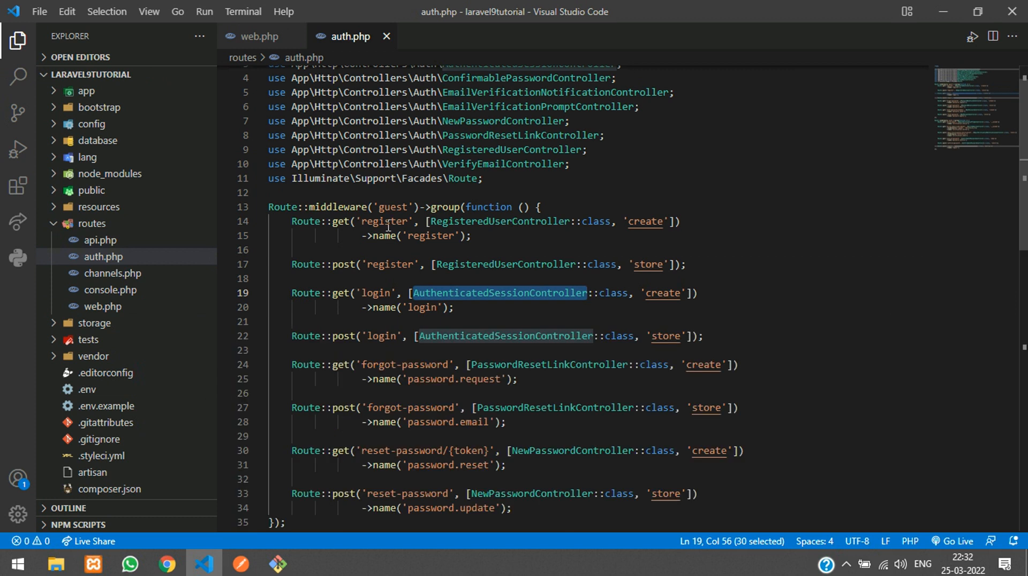
{"action": "double_click", "coordinate": [384, 222]}
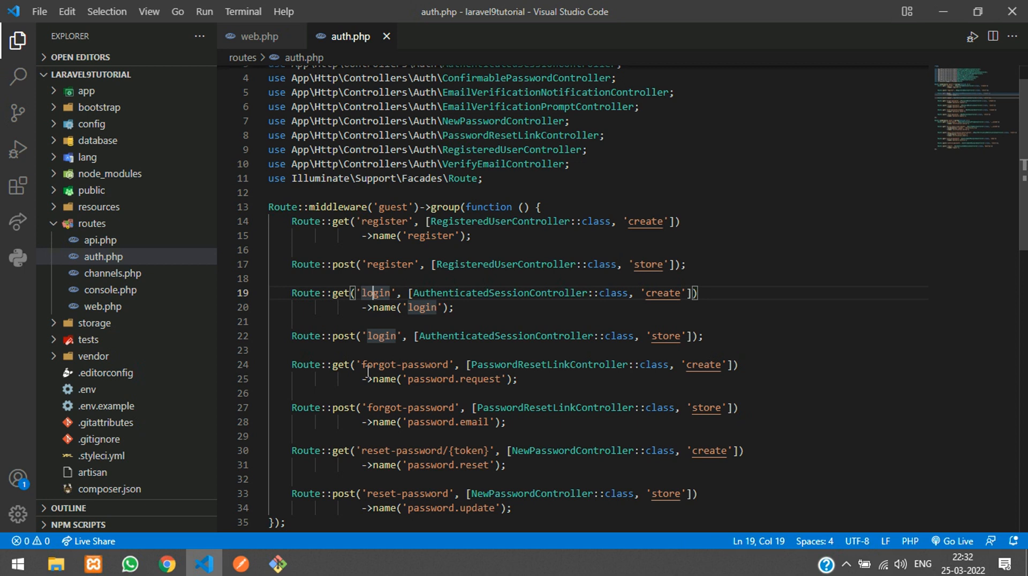
{"action": "scroll", "scroll_direction": "down", "scroll_amount": 3}
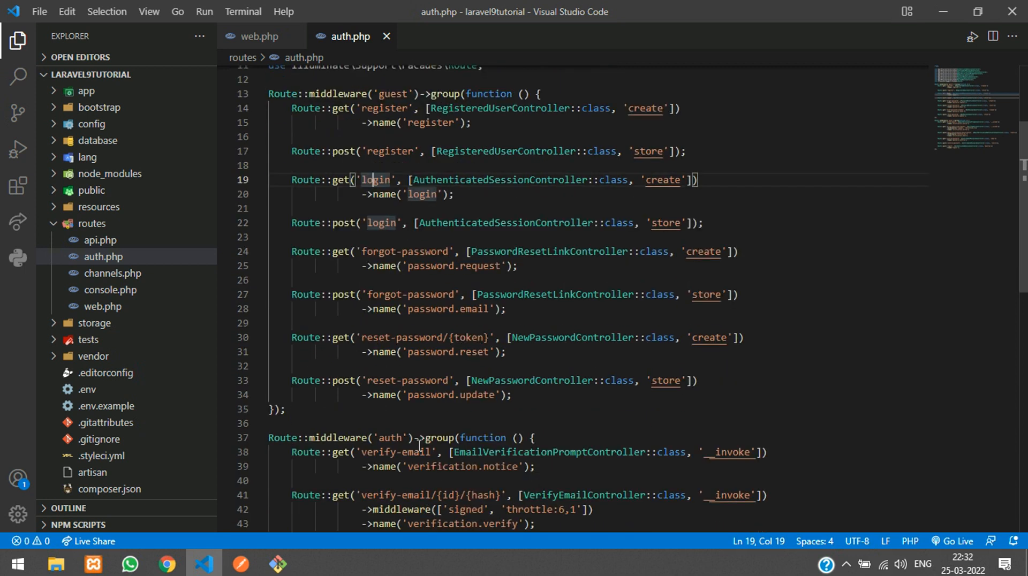
{"action": "scroll", "scroll_direction": "down", "scroll_amount": 3}
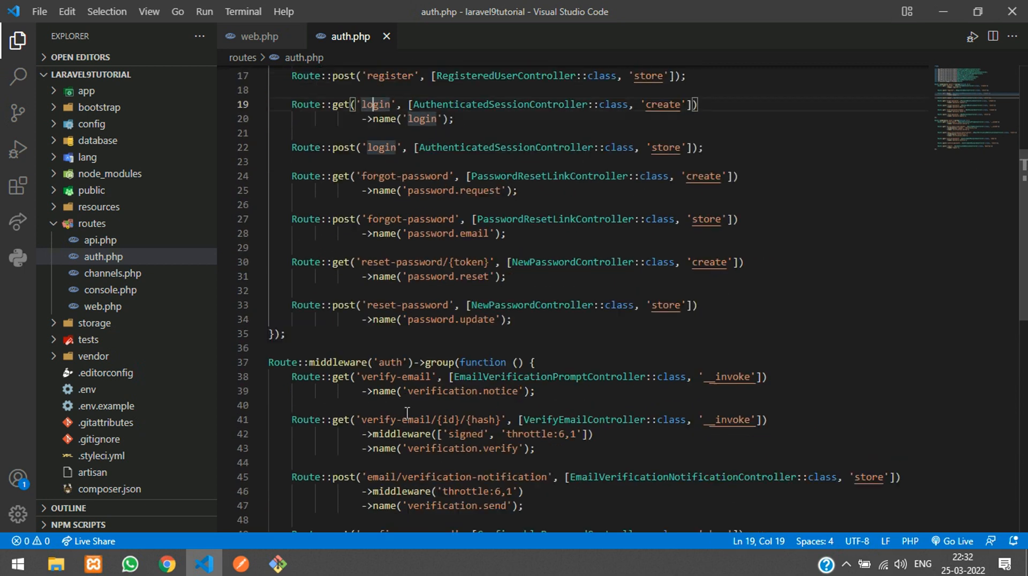
{"action": "scroll", "scroll_direction": "up", "scroll_amount": 3}
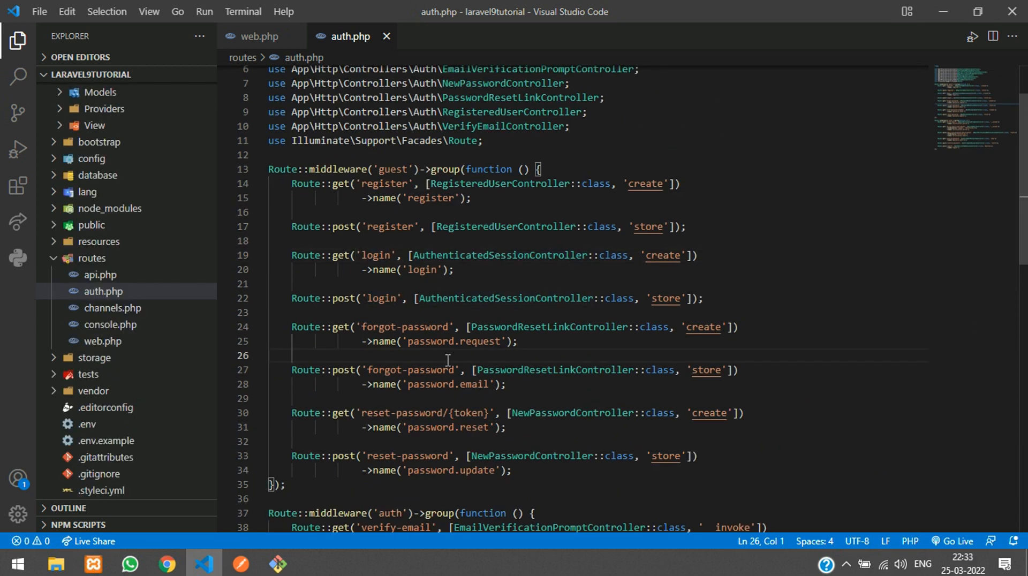
{"action": "mouse_move", "coordinate": [236, 492]}
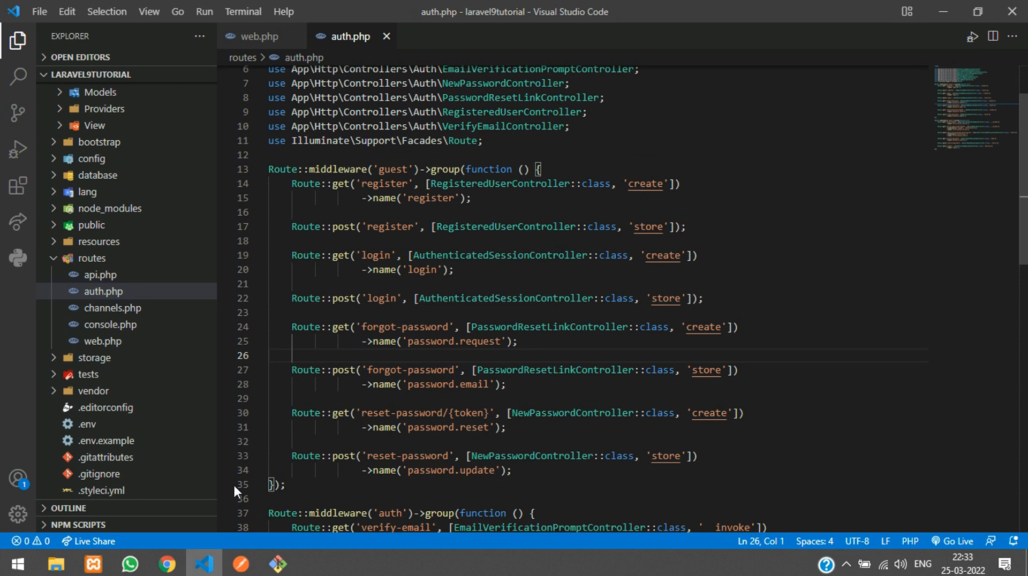
{"action": "left_click", "coordinate": [167, 564]}
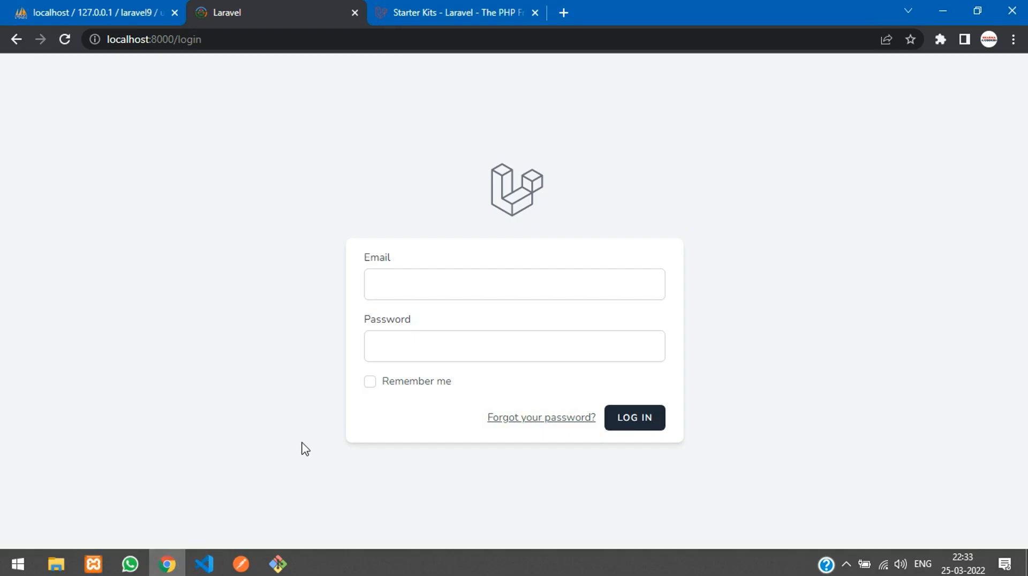